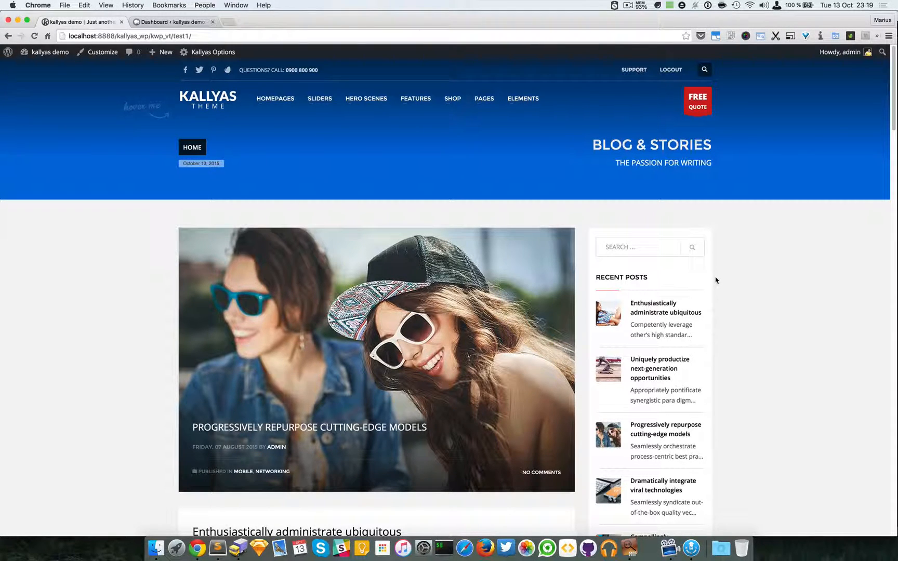
mouse_move(544, 180)
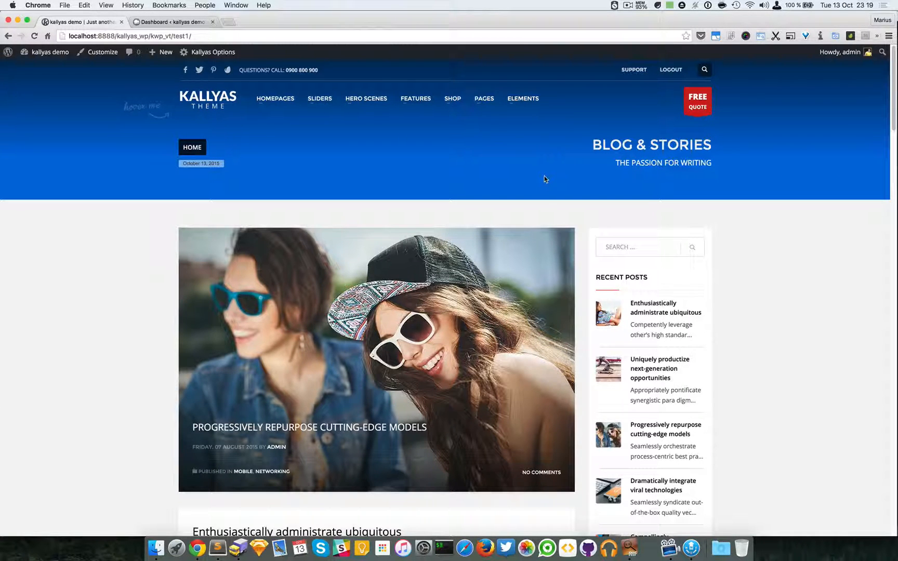
mouse_move(523, 112)
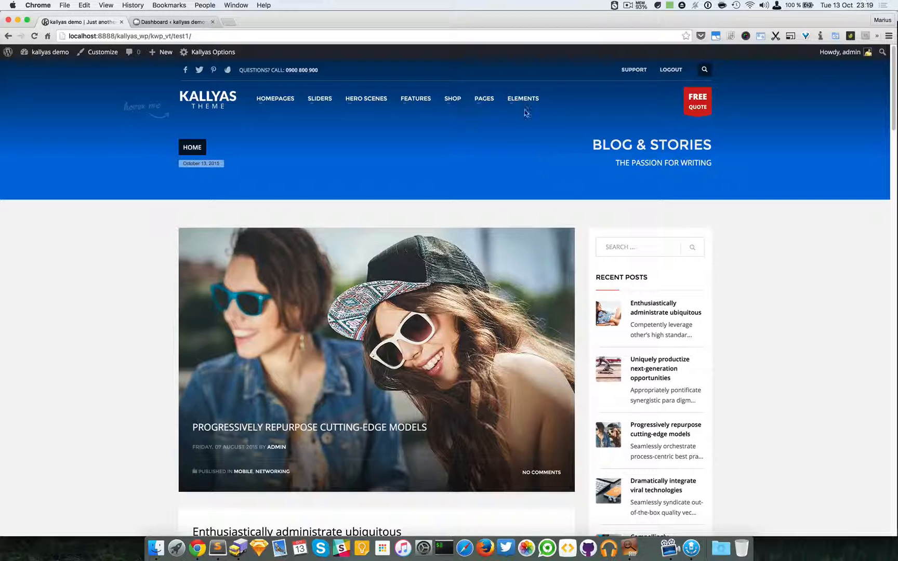
Open the Latest Posts demo page from the site's Elements menu.
click(522, 98)
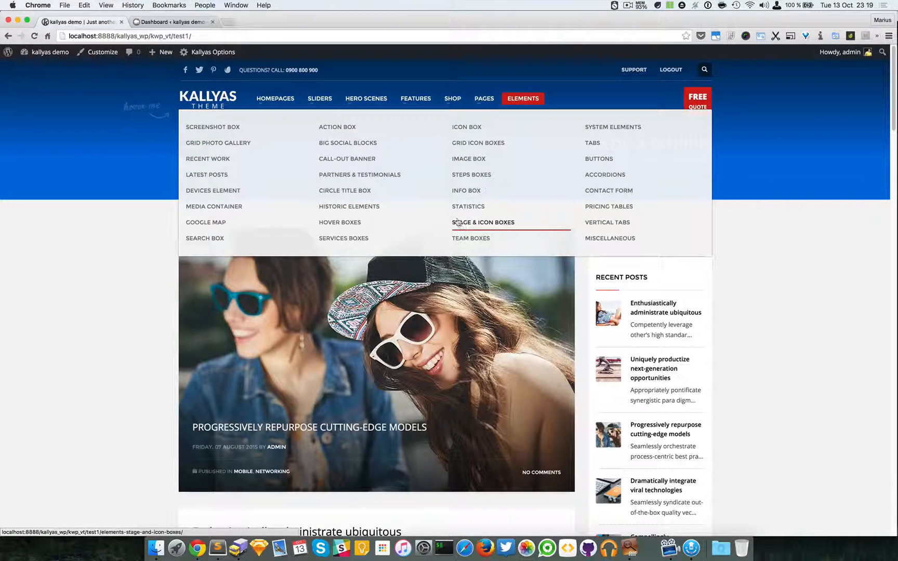
mouse_move(467, 207)
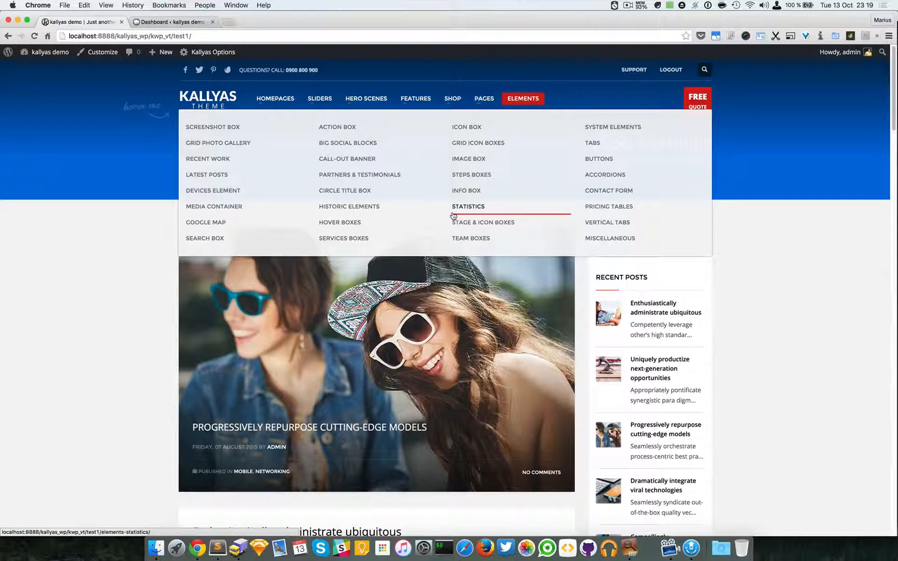
mouse_move(449, 215)
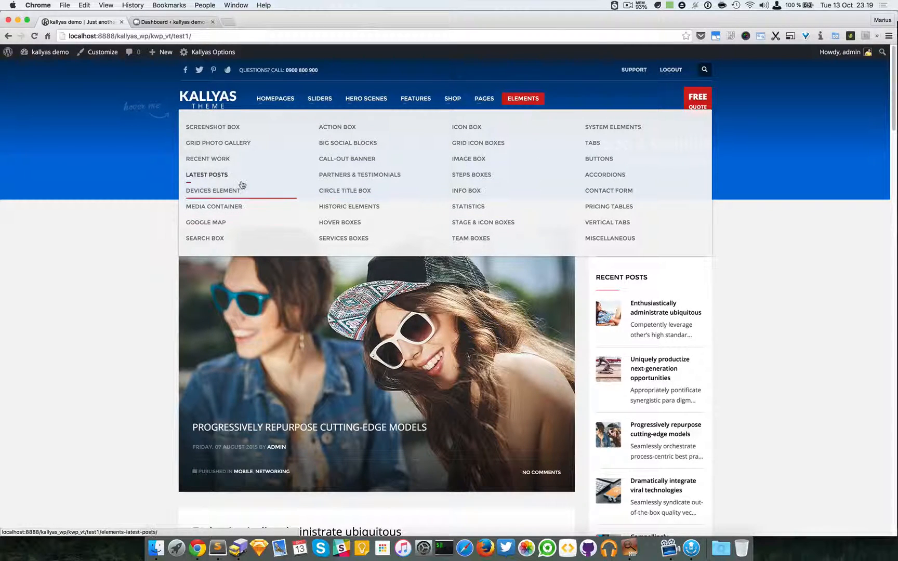
click(206, 175)
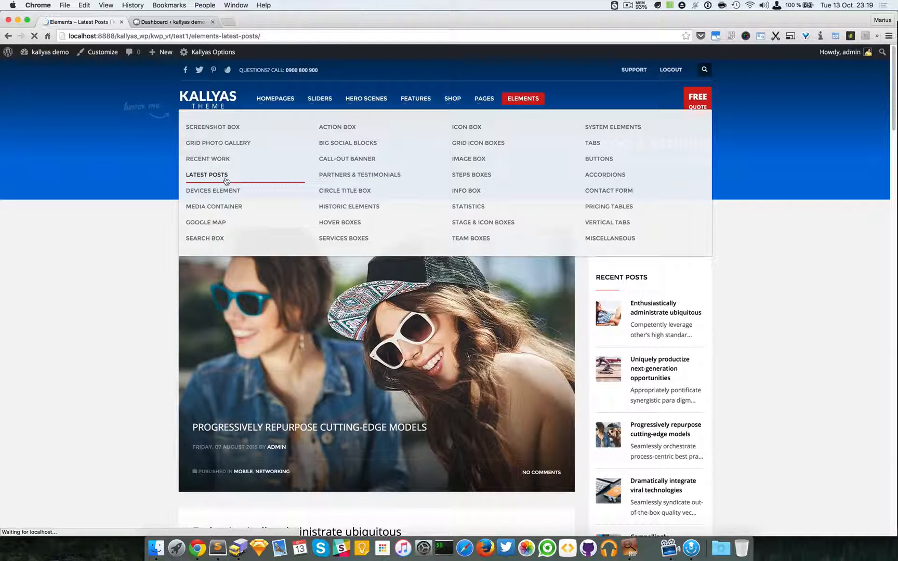
Open the live kallyas.net demo's Latest Posts page in a new tab.
click(207, 174)
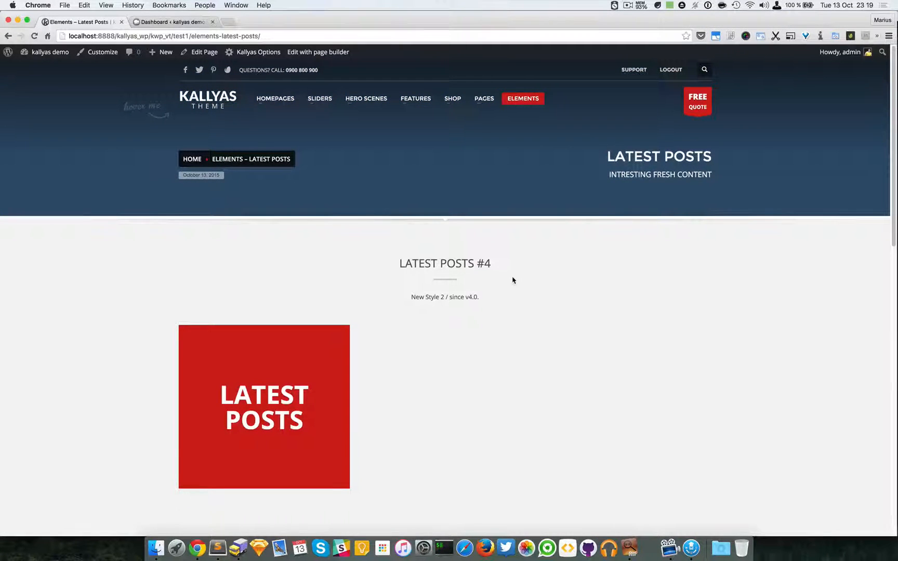
mouse_move(170, 87)
text(kallyas.net/demo)
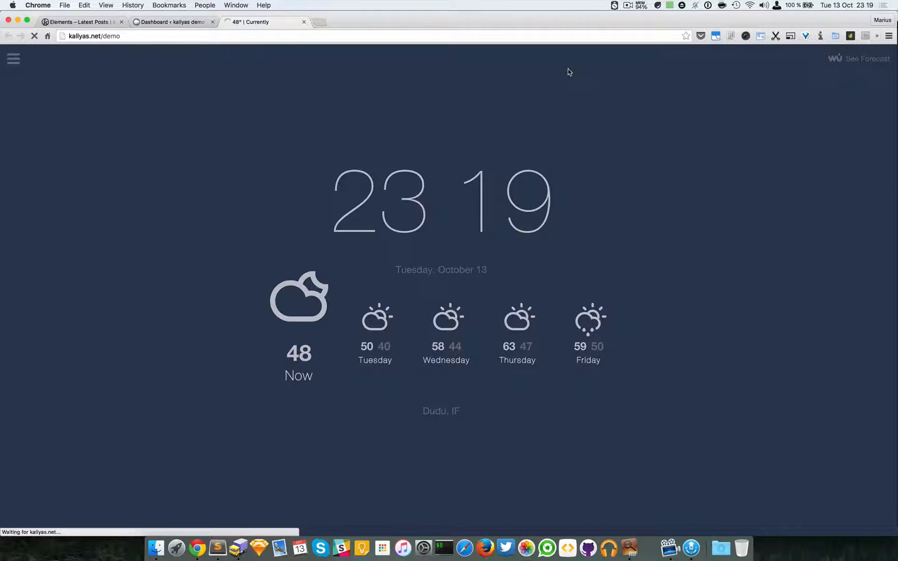
mouse_move(546, 175)
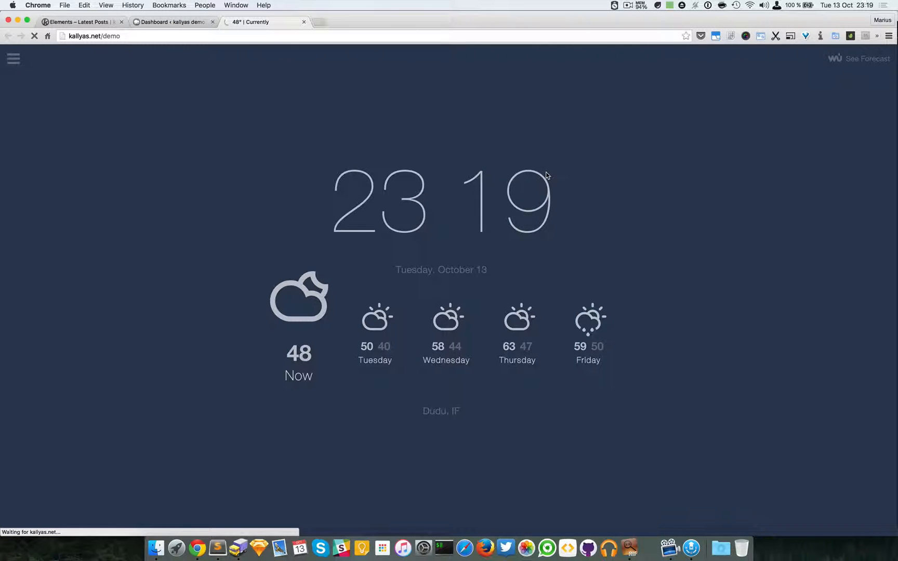
click(80, 22)
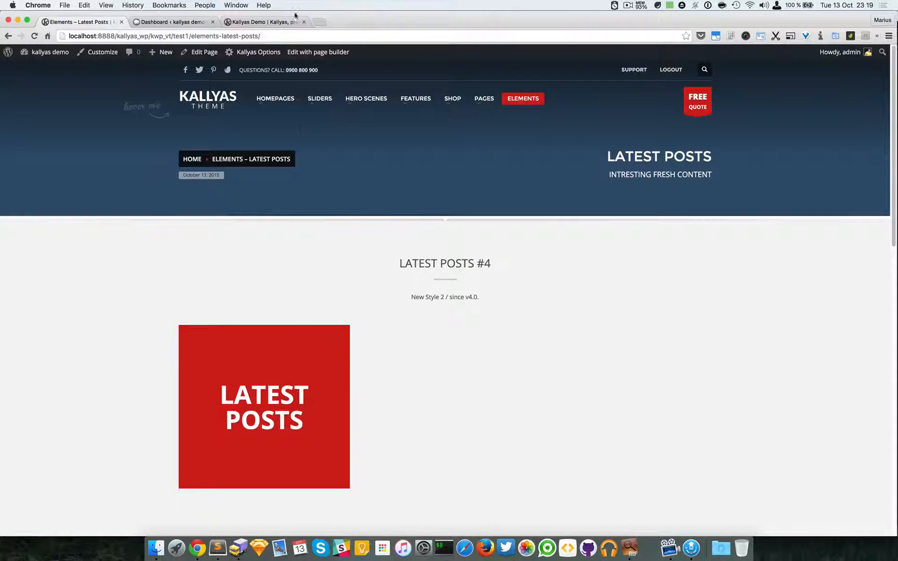
click(264, 22)
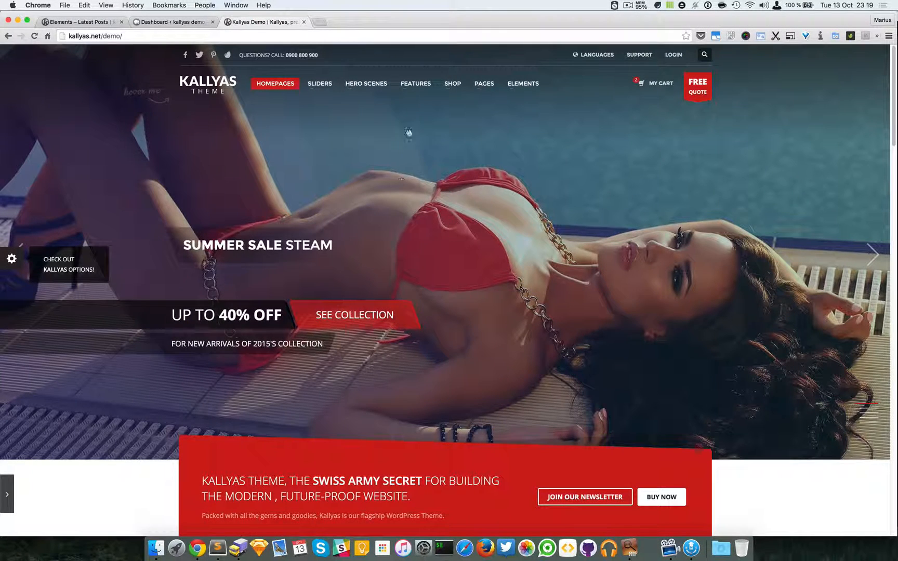
click(416, 83)
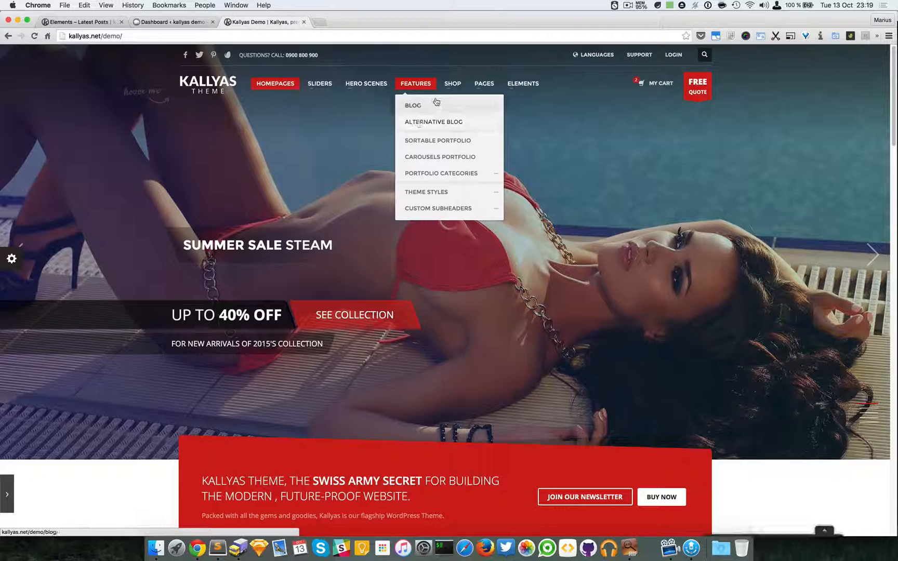
mouse_move(366, 83)
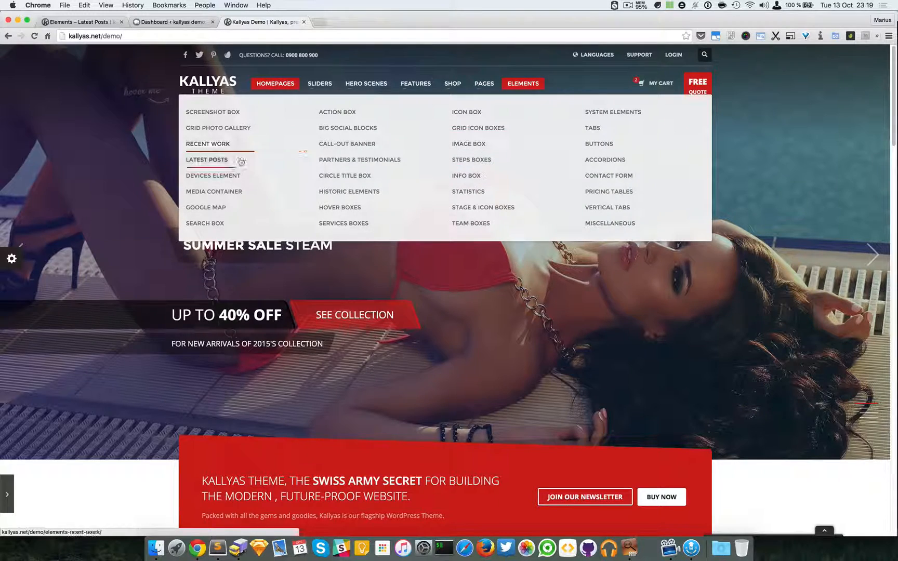
Return to the local Latest Posts page and scroll through it.
click(207, 160)
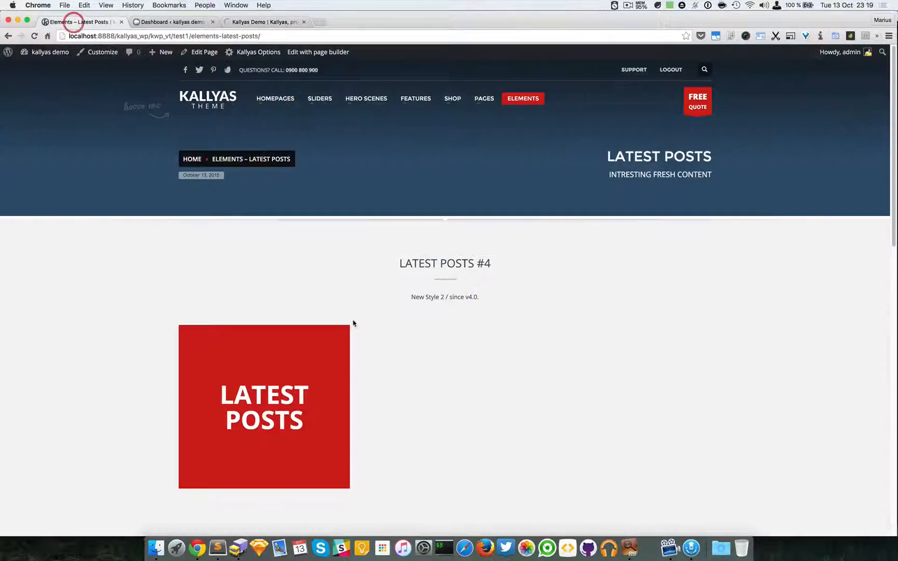
scroll(down, 3)
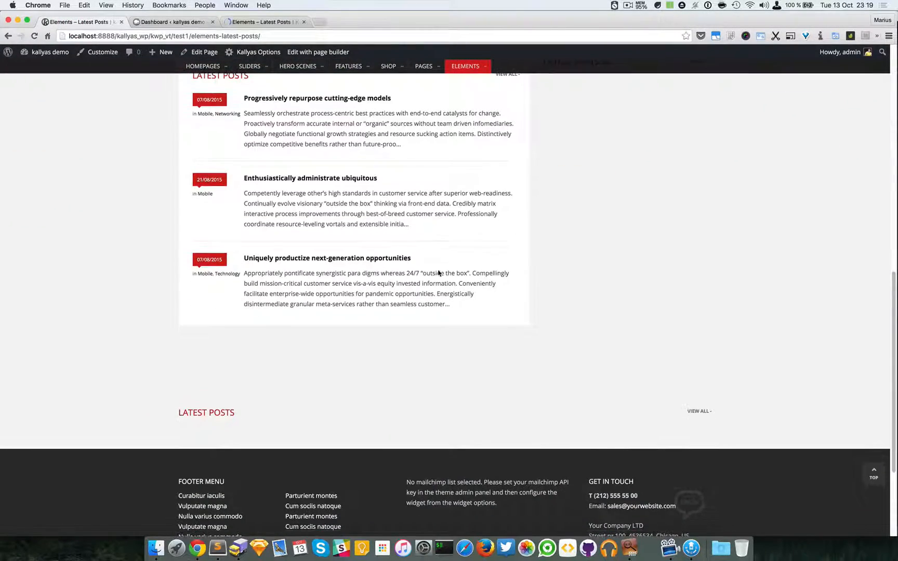
scroll(up, 3)
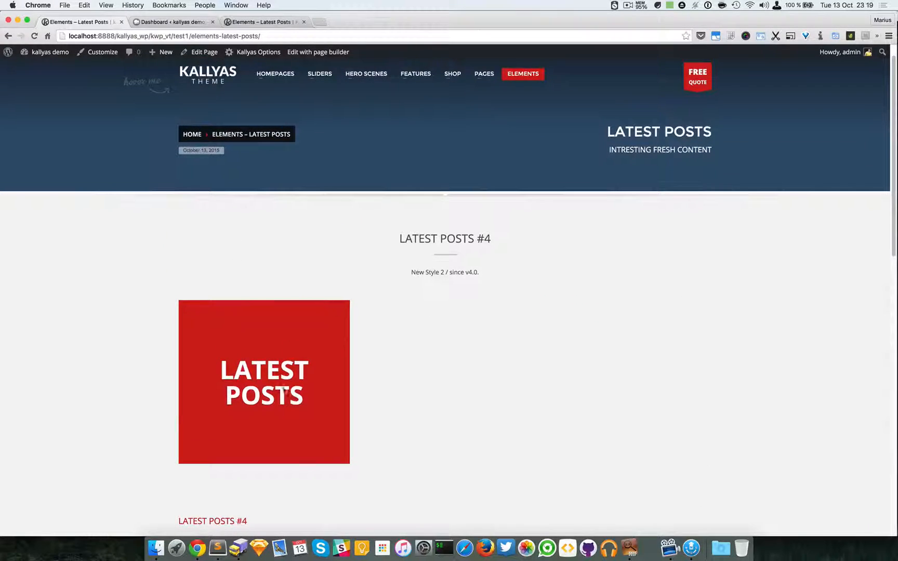
Scroll the live demo's Latest Posts styles down to the footer and back to the top.
click(264, 22)
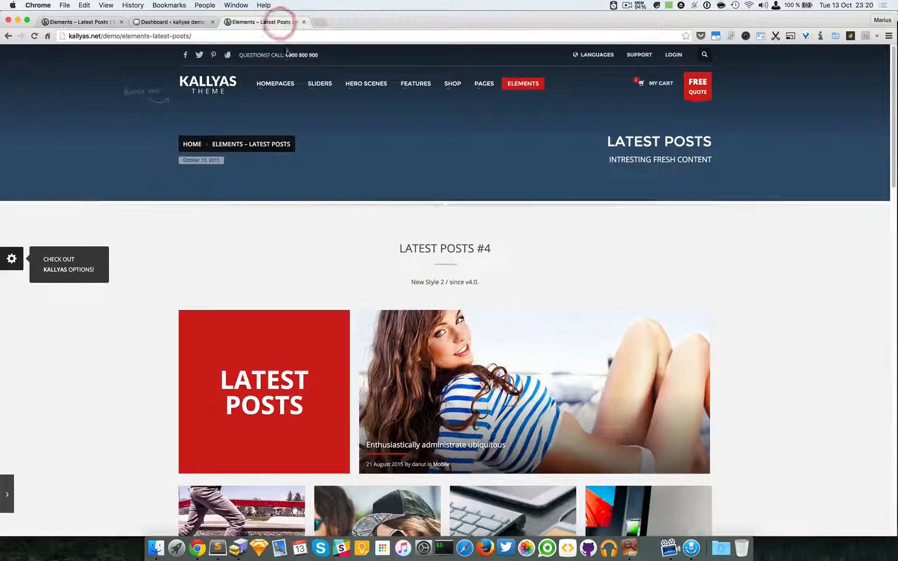
scroll(down, 3)
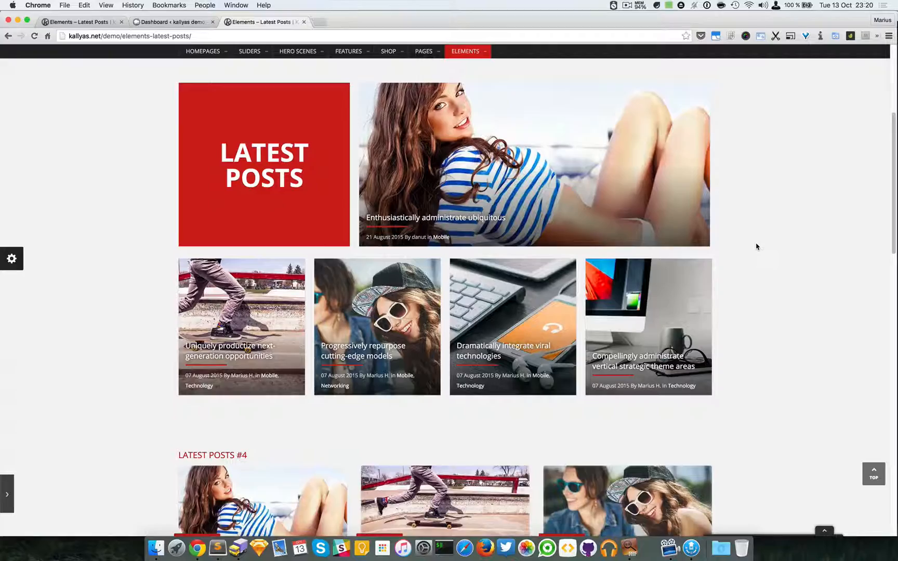
scroll(up, 3)
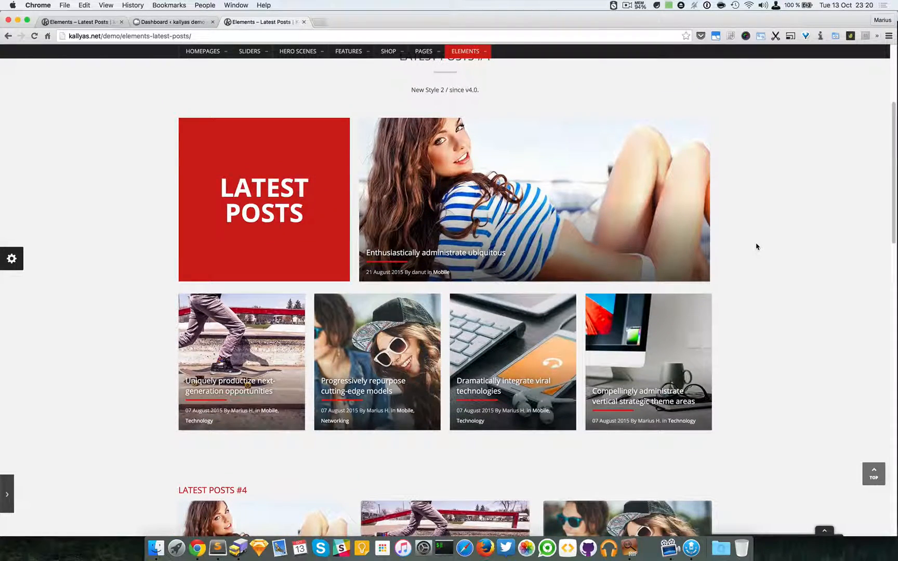
scroll(up, 3)
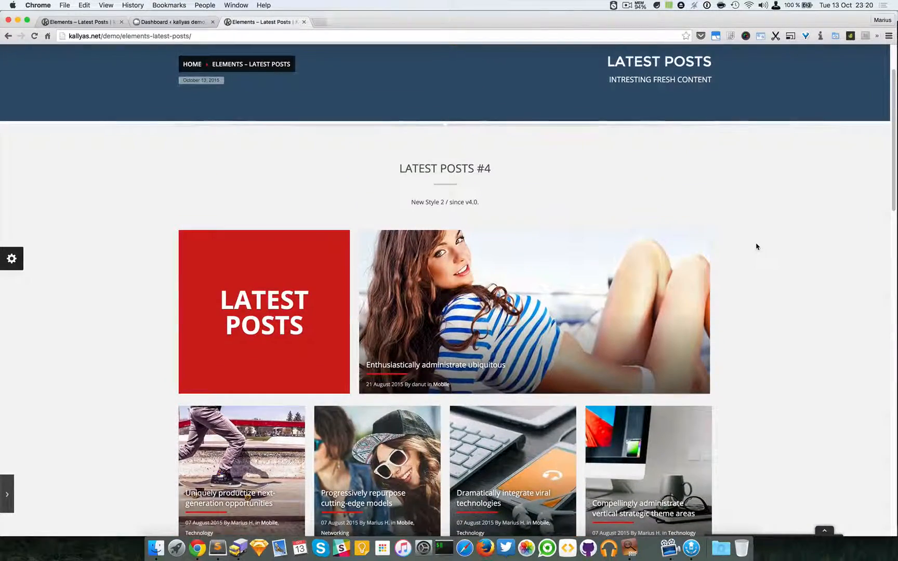
scroll(down, 3)
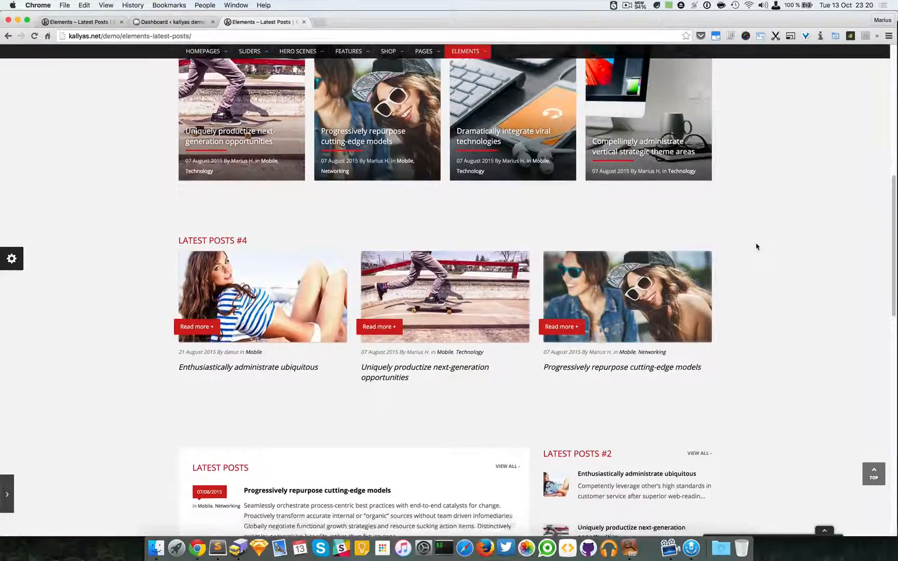
scroll(down, 3)
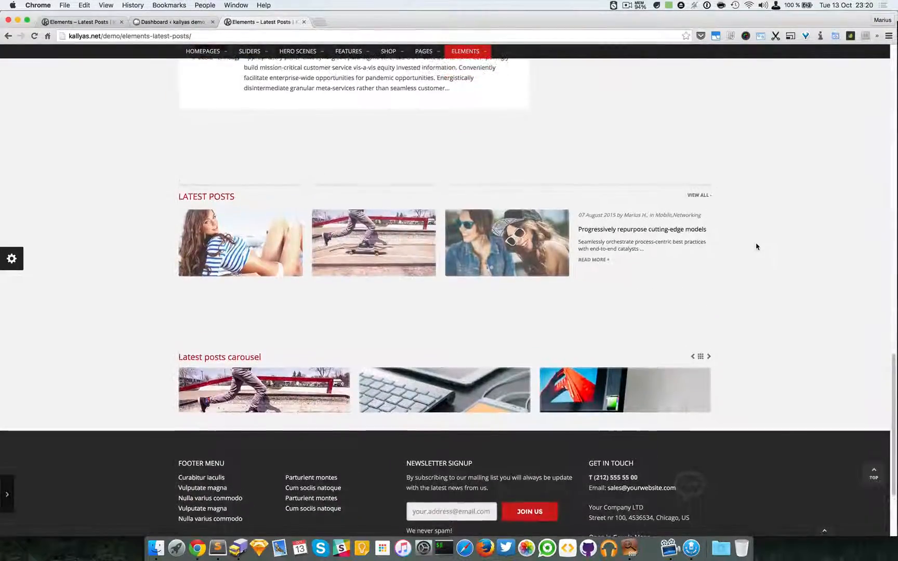
scroll(up, 3)
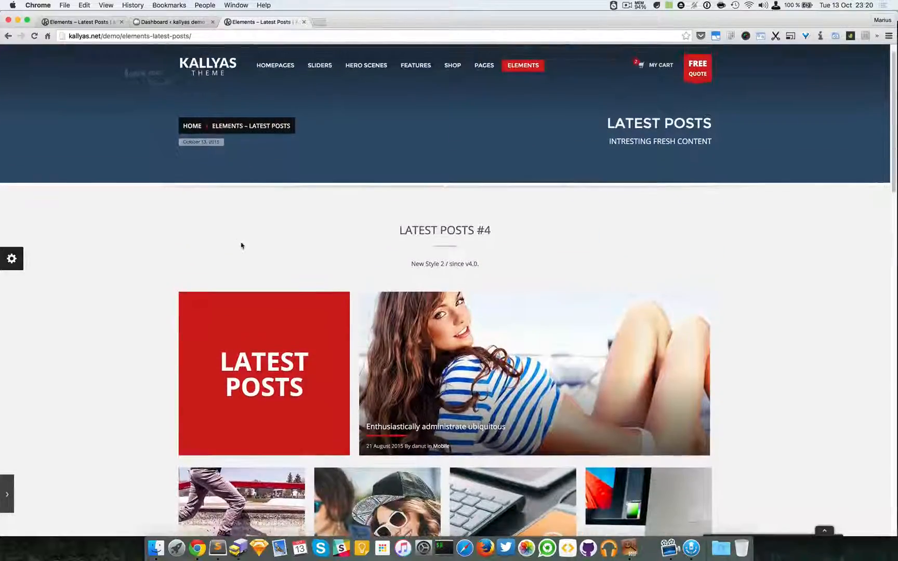
scroll(down, 3)
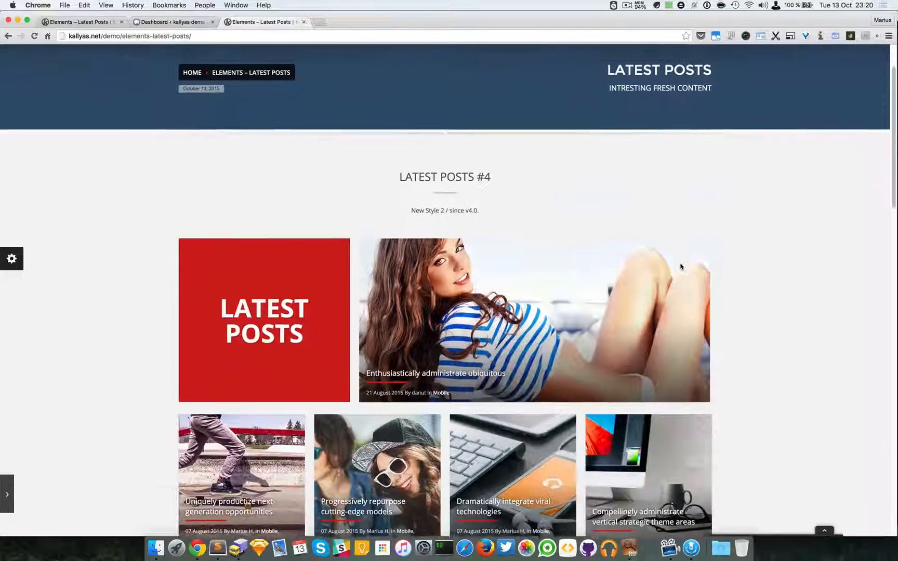
scroll(down, 3)
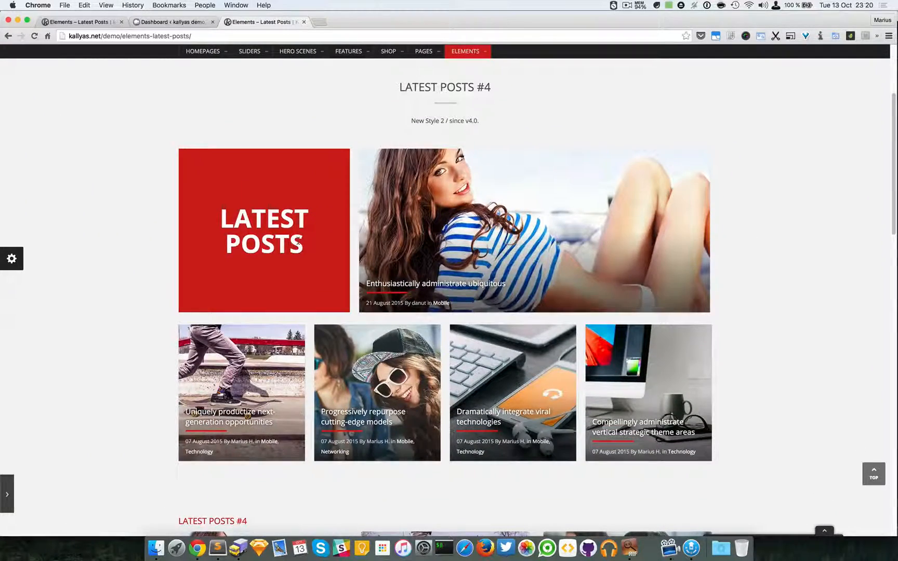
scroll(up, 3)
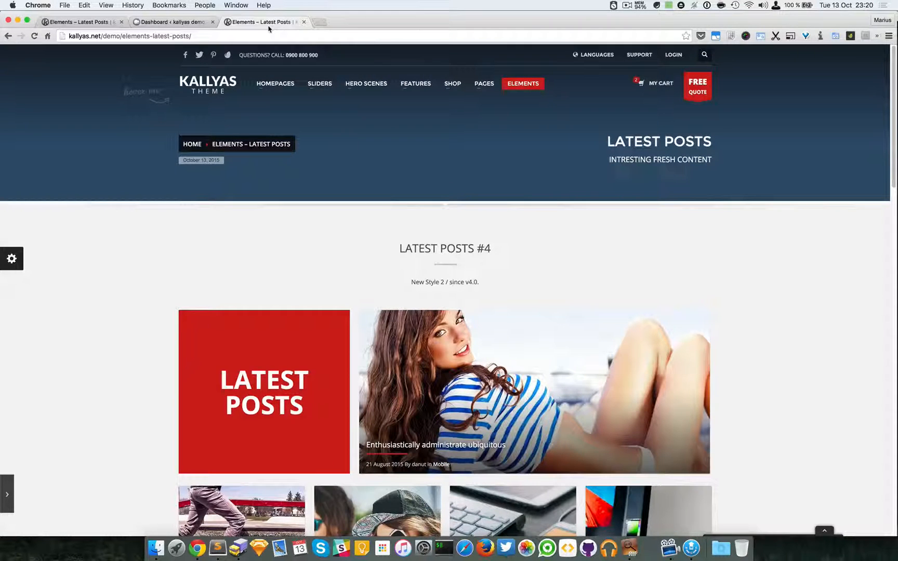
mouse_move(80, 22)
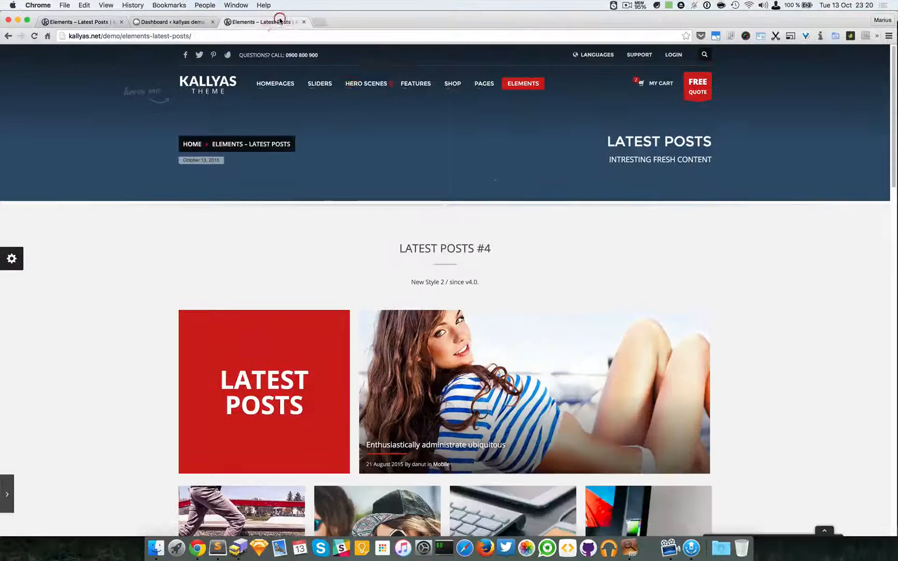
mouse_move(562, 219)
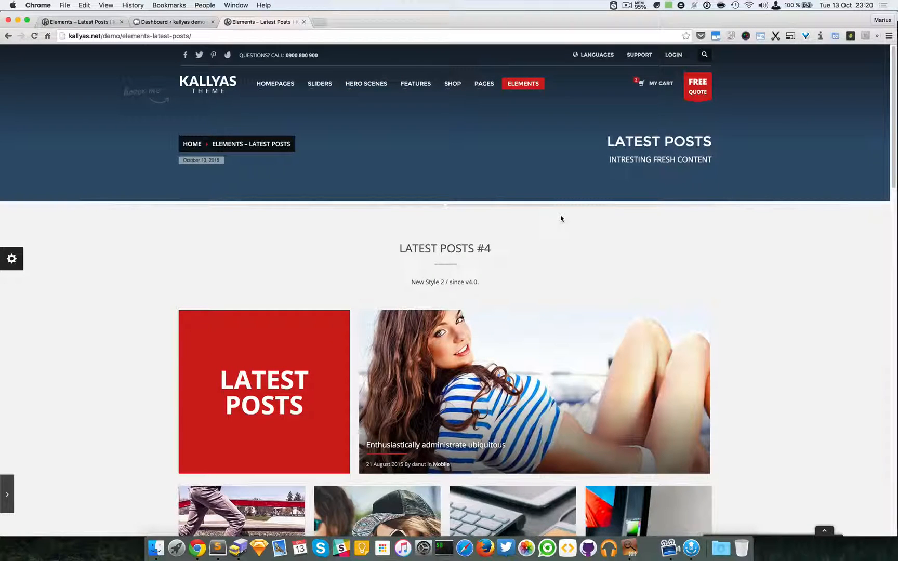
Load the kallyas.net Elements – Latest Posts page with the admin tools showing.
click(613, 5)
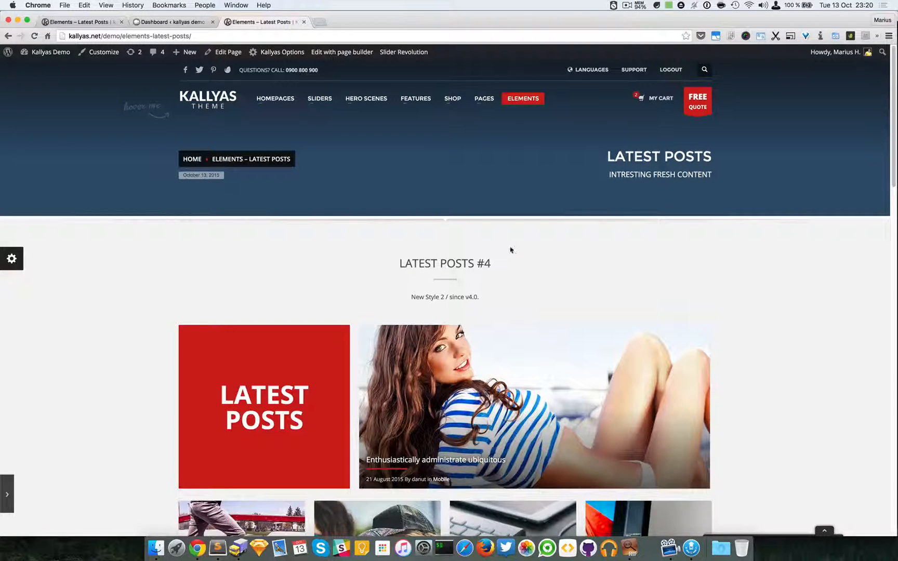
click(342, 52)
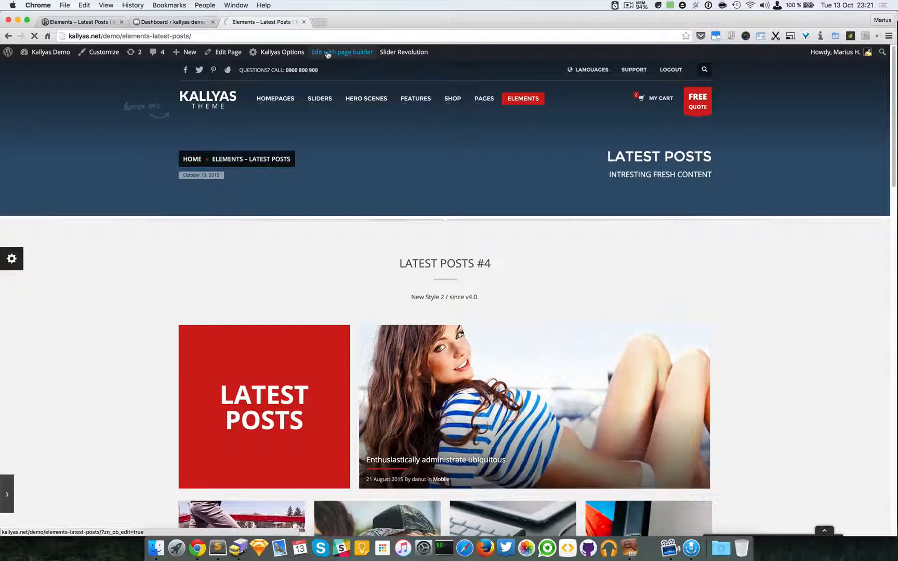
Open the page in Zion Page Builder and search the element library for 'latest'.
click(342, 52)
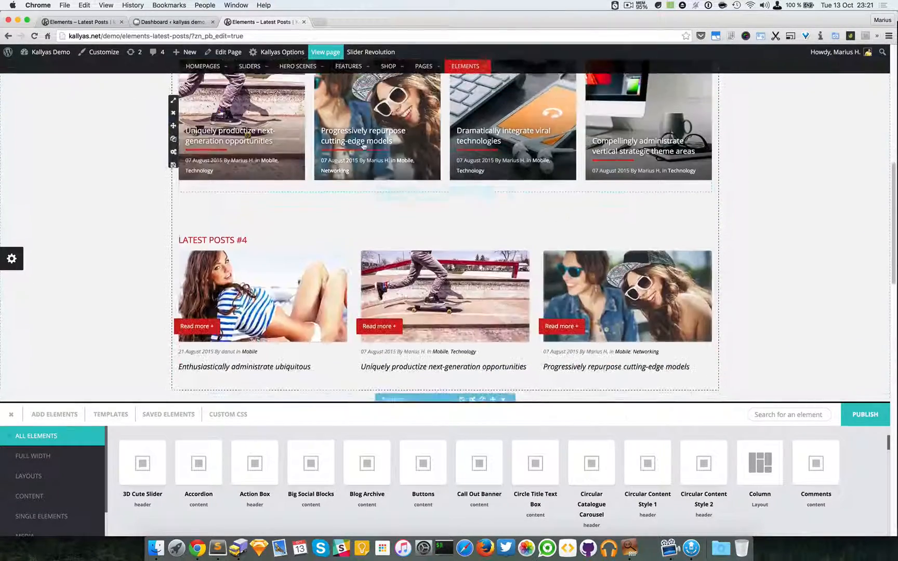
scroll(up, 3)
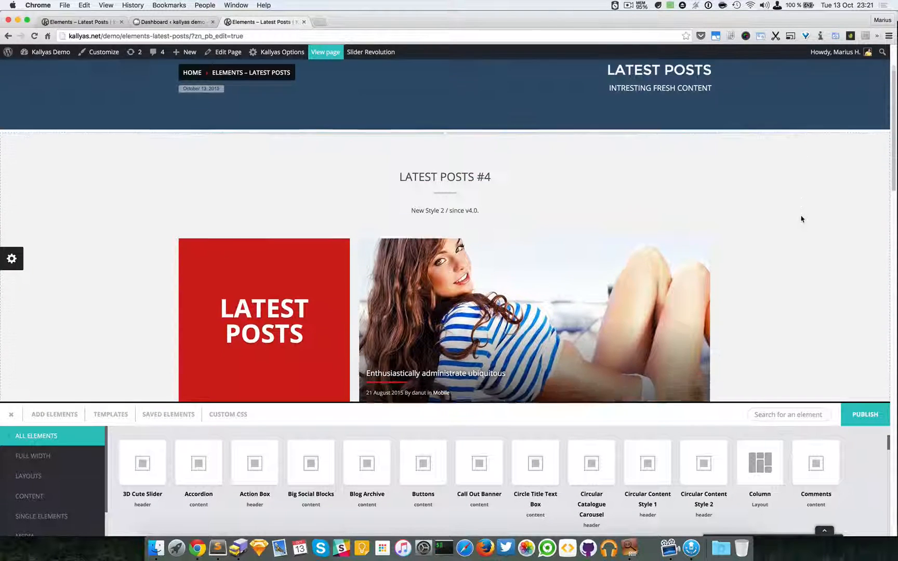
scroll(down, 3)
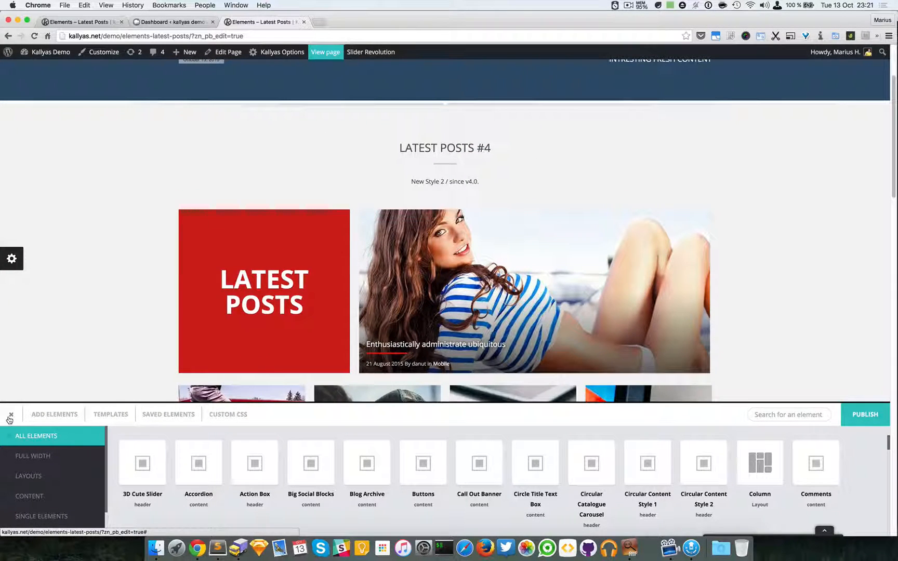
click(789, 414)
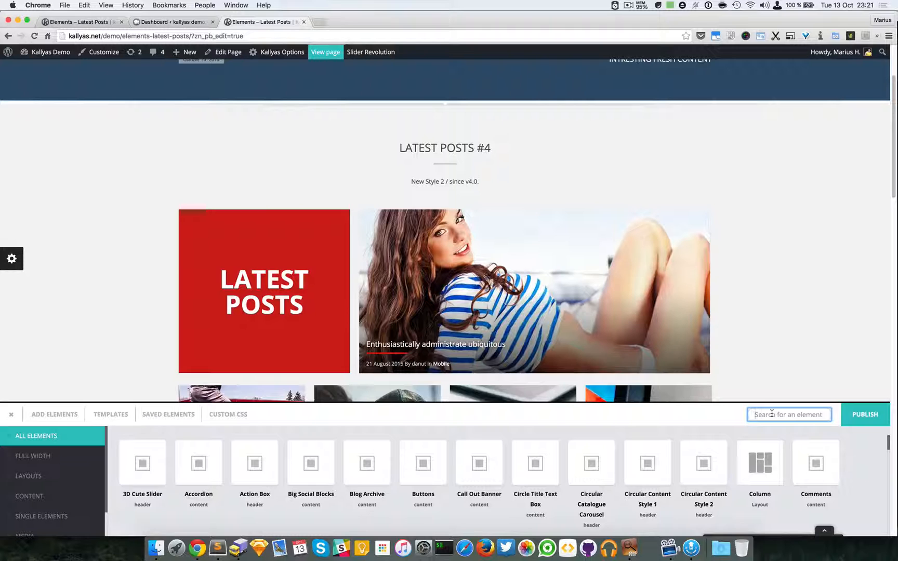
text(latest)
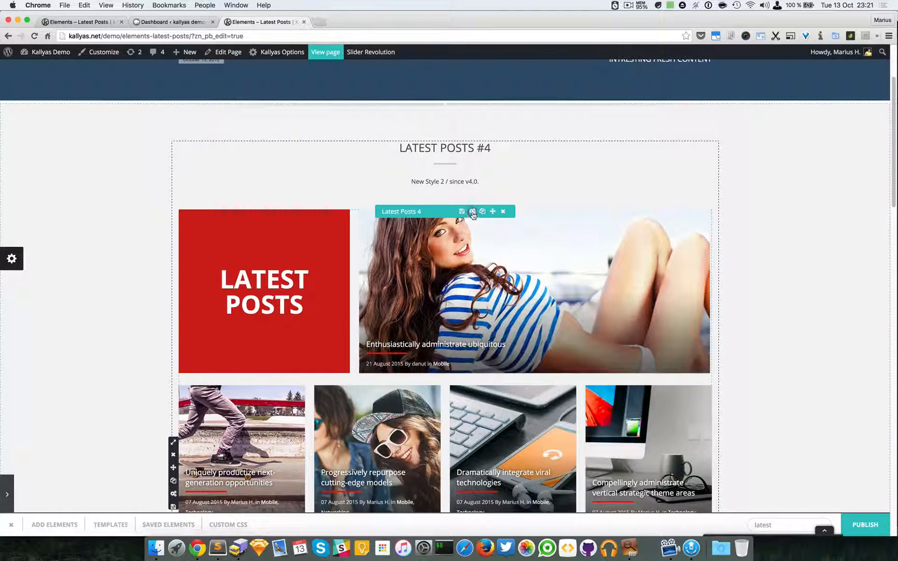
Set the Latest Posts 4 element's Style to 'Style 2 (since v4.0)'.
click(472, 212)
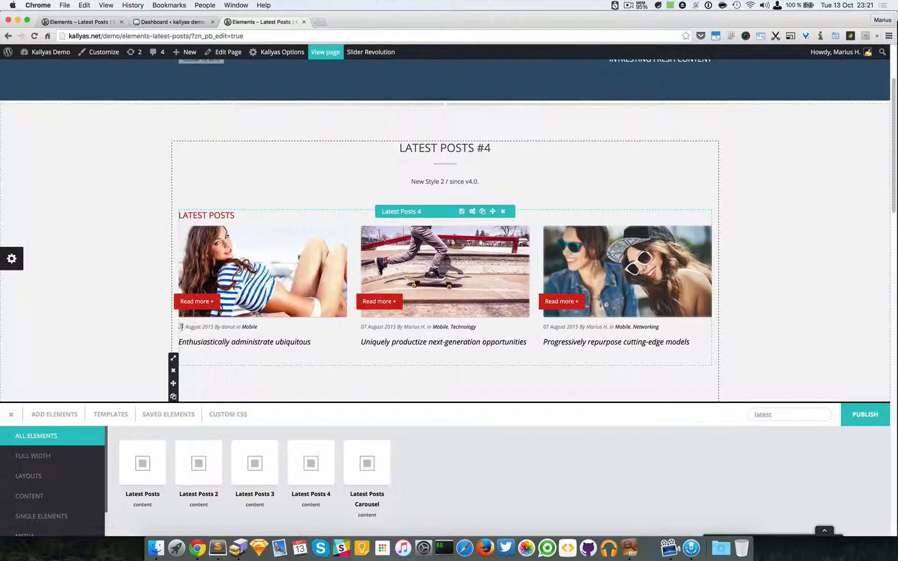
mouse_move(244, 342)
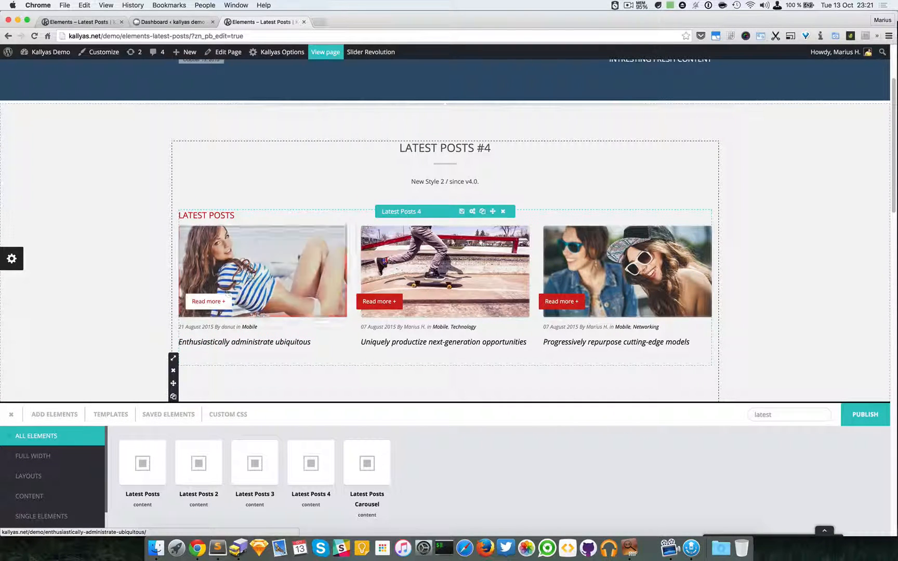
mouse_move(444, 272)
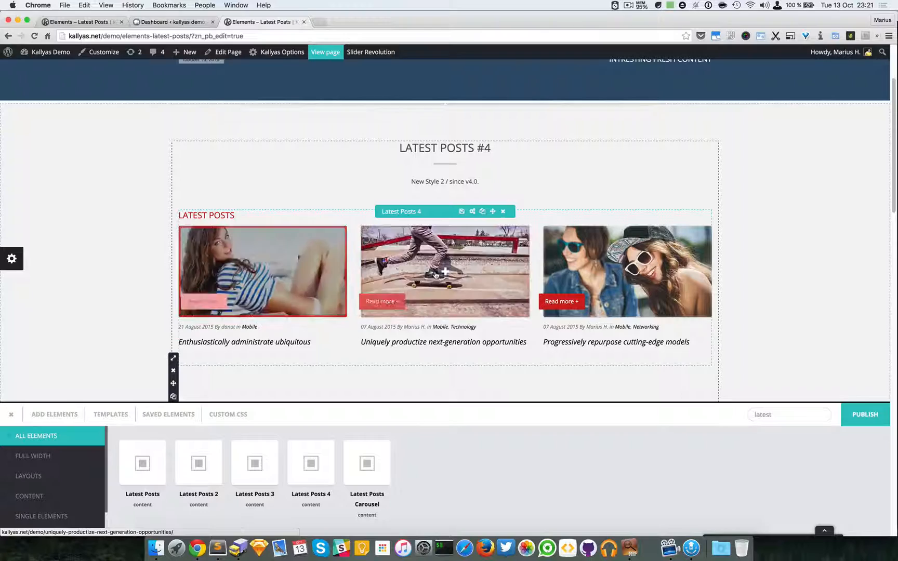
click(482, 211)
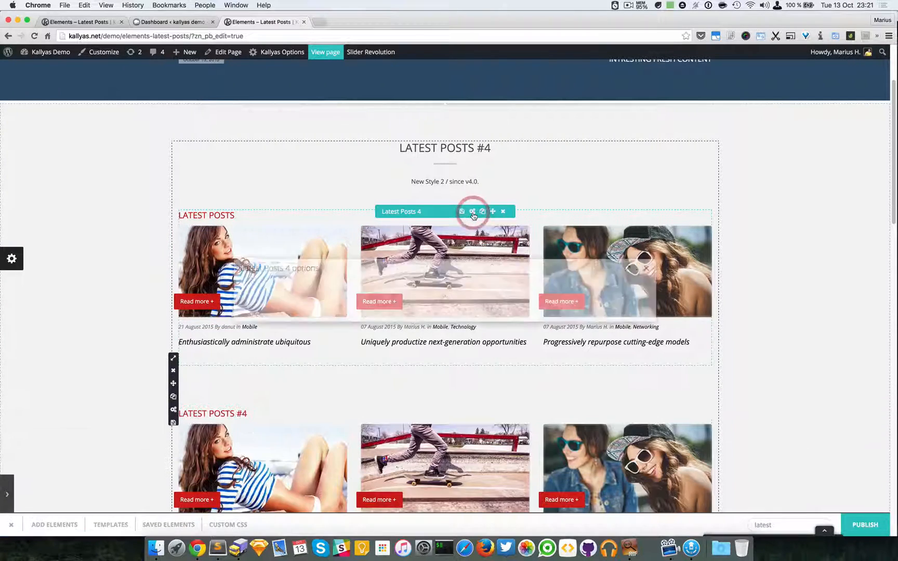
click(473, 211)
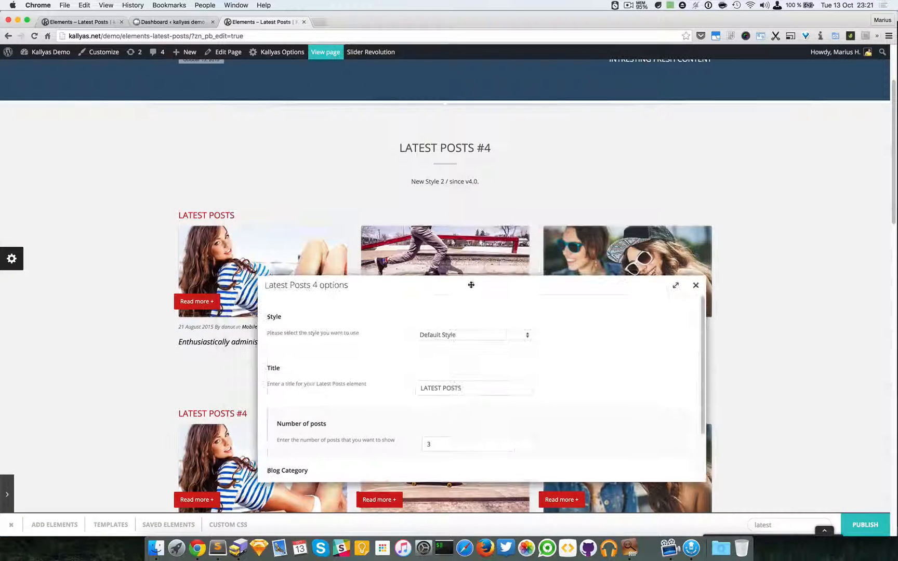
click(473, 335)
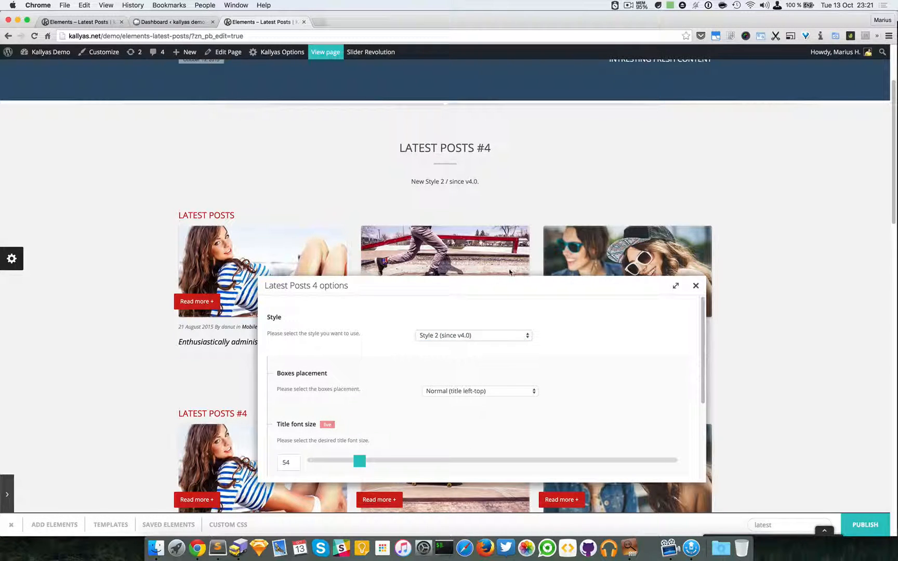
mouse_move(448, 327)
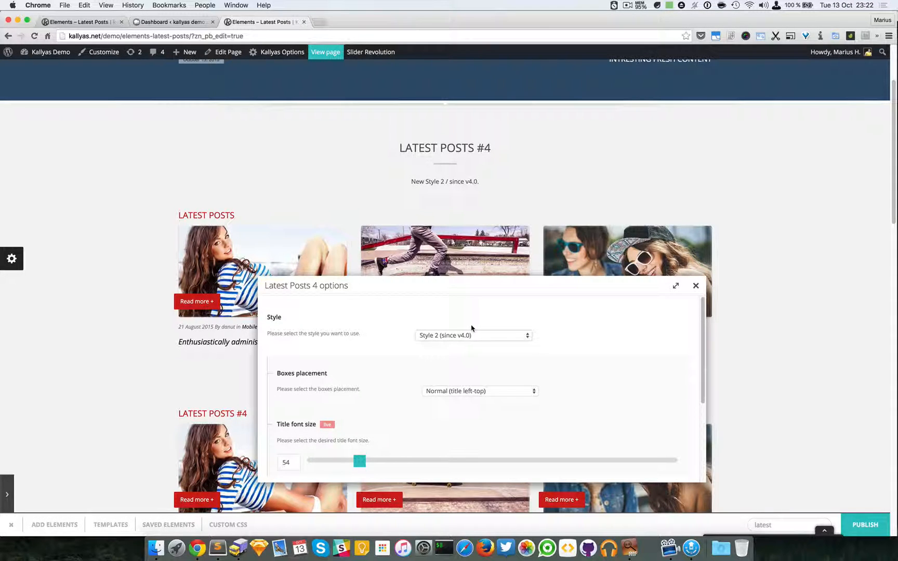
mouse_move(478, 389)
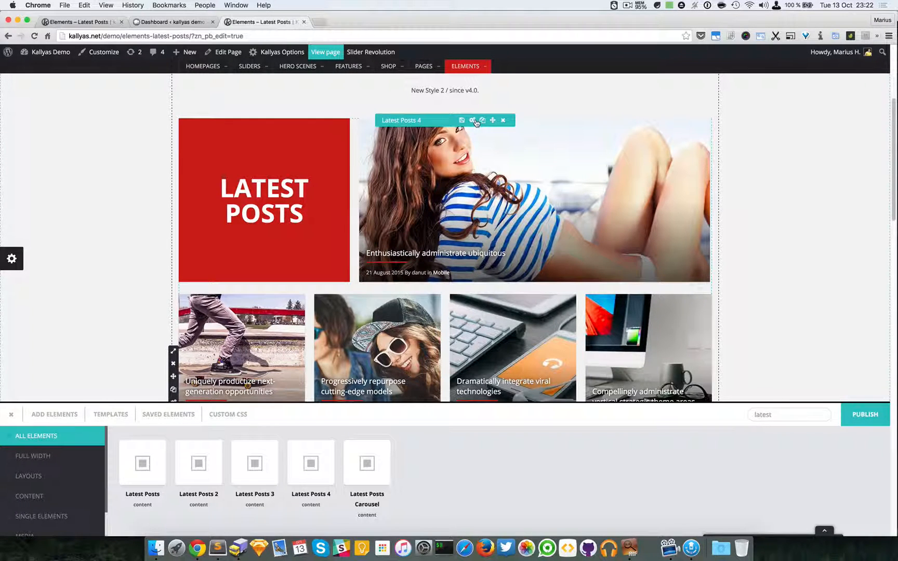
Set Latest Posts 4 Boxes placement to 'Flipped (title box, bottom-right)'.
click(473, 120)
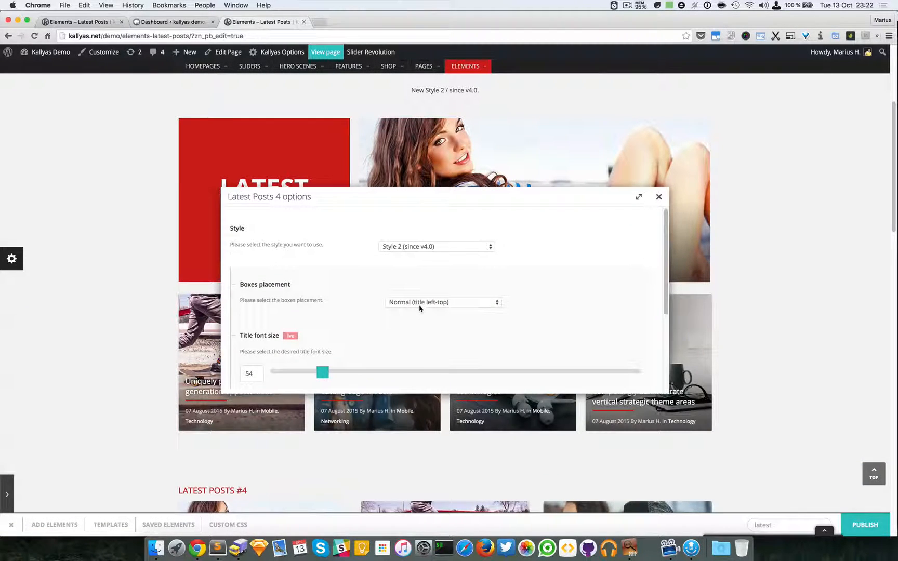
click(443, 302)
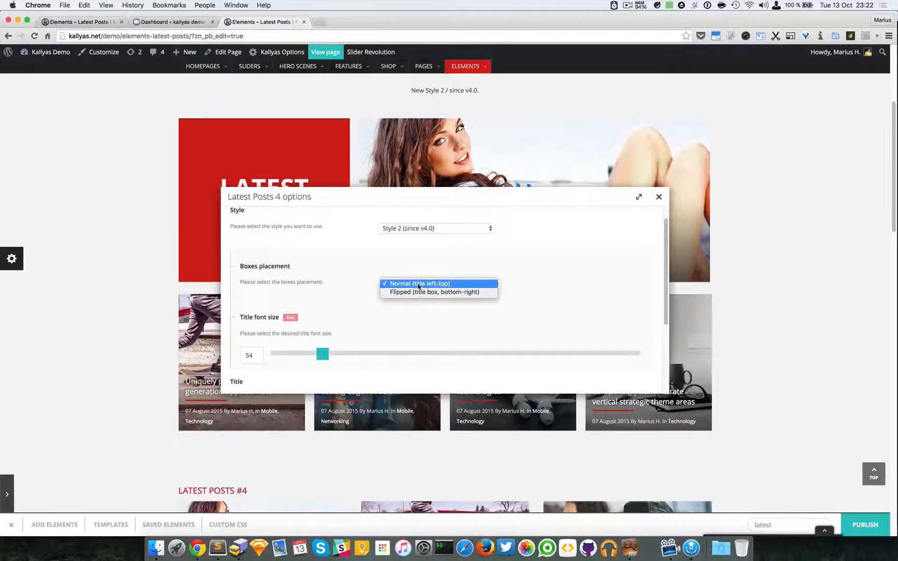
click(419, 284)
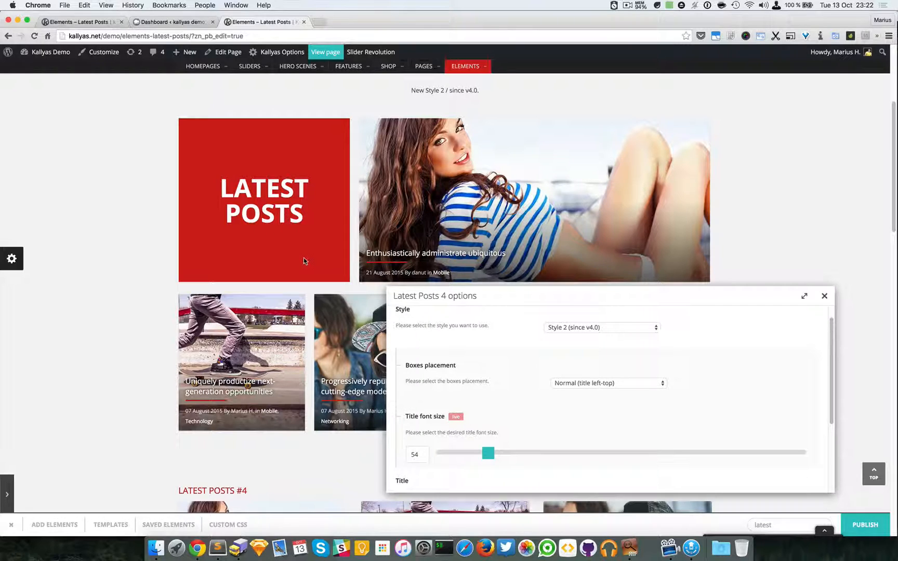
mouse_move(549, 362)
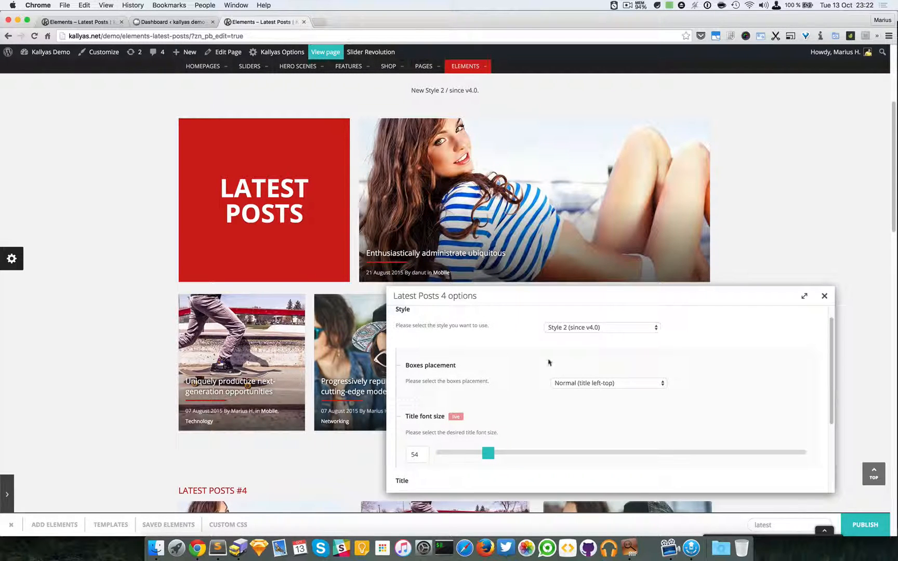
click(608, 383)
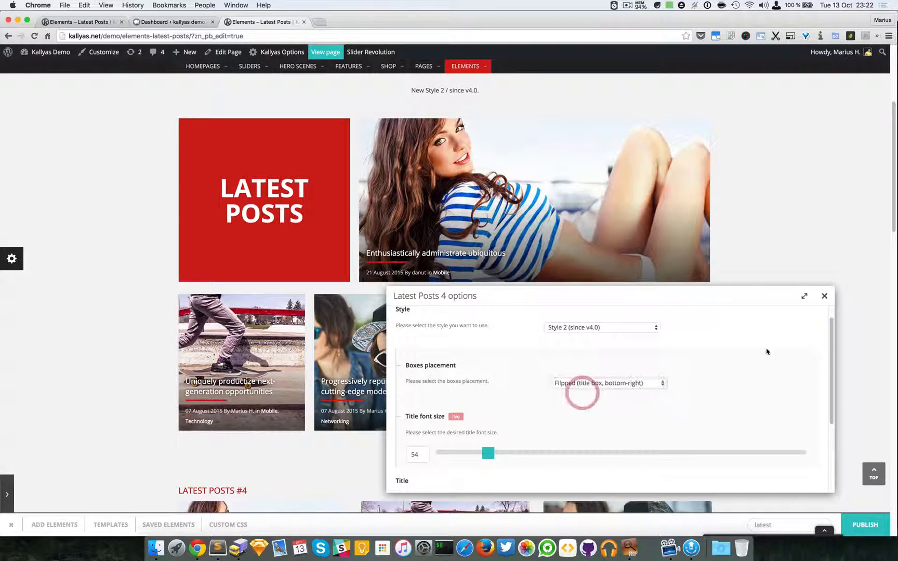
click(825, 296)
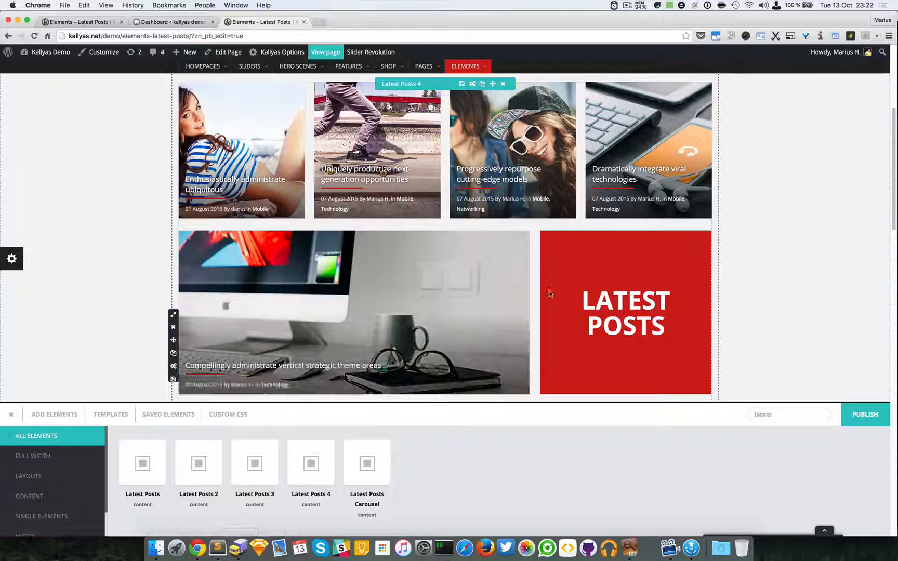
mouse_move(136, 90)
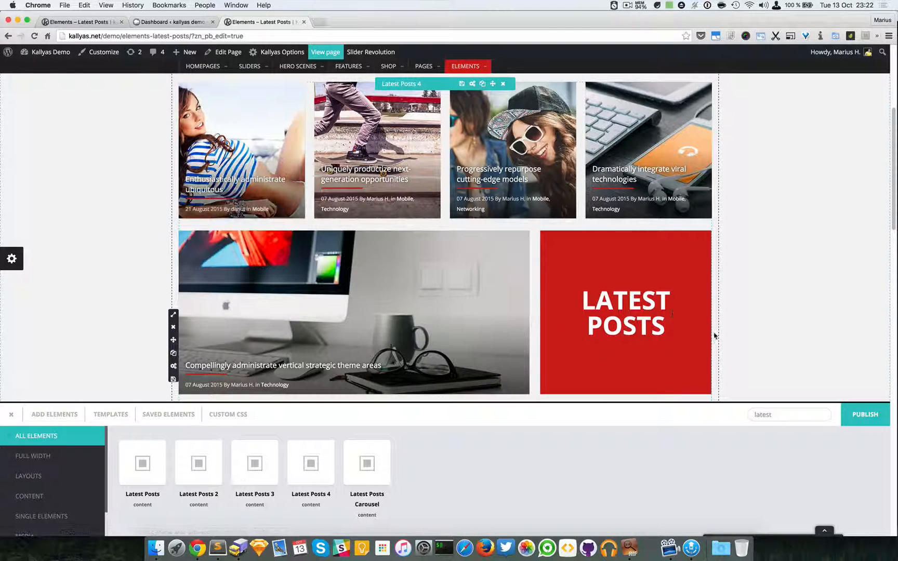
mouse_move(681, 327)
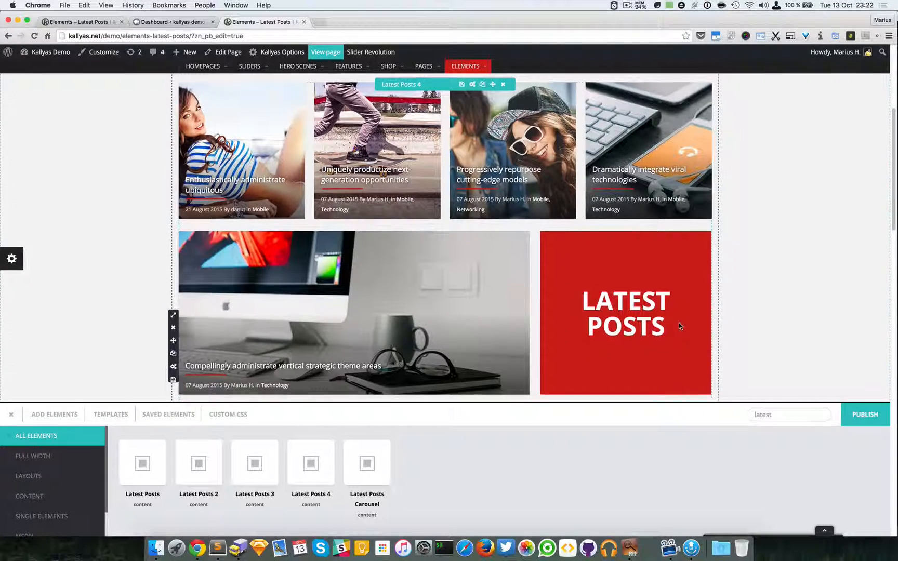
Shrink the Latest Posts 4 title font size to 41 so 'LATEST POSTS' fits one line.
scroll(up, 3)
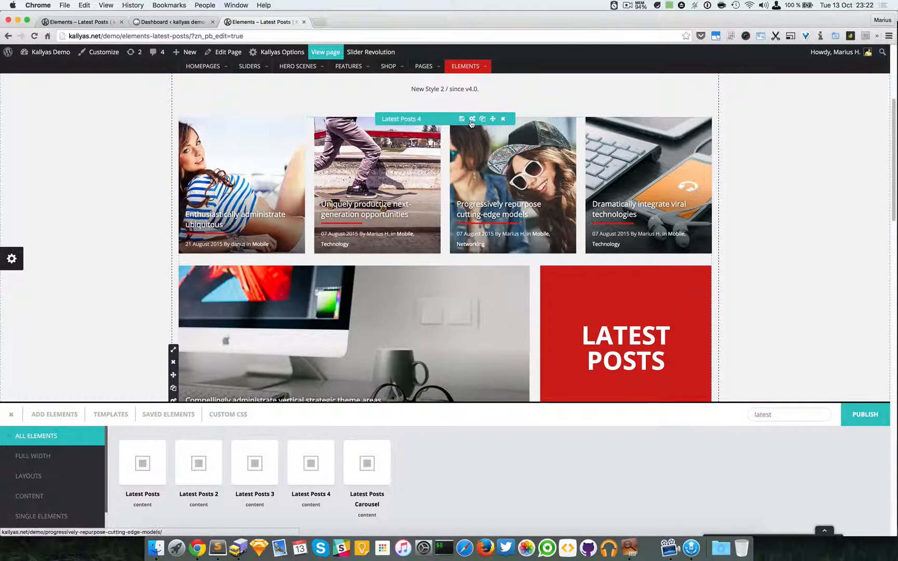
click(462, 118)
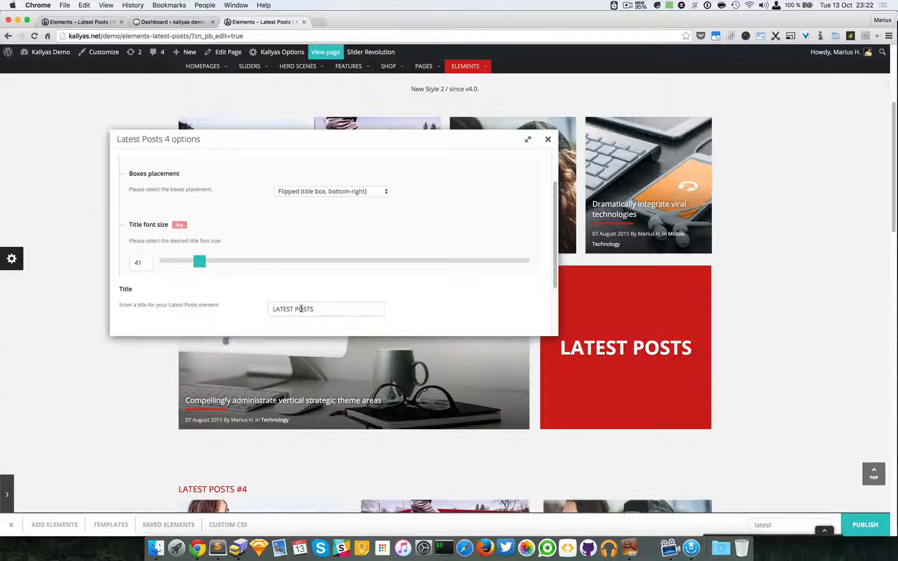
scroll(down, 3)
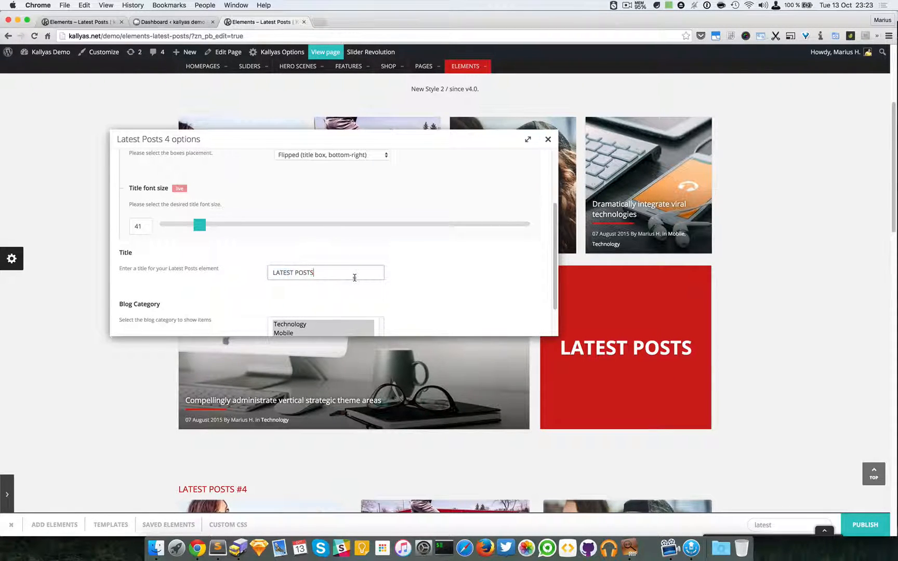
double_click(304, 273)
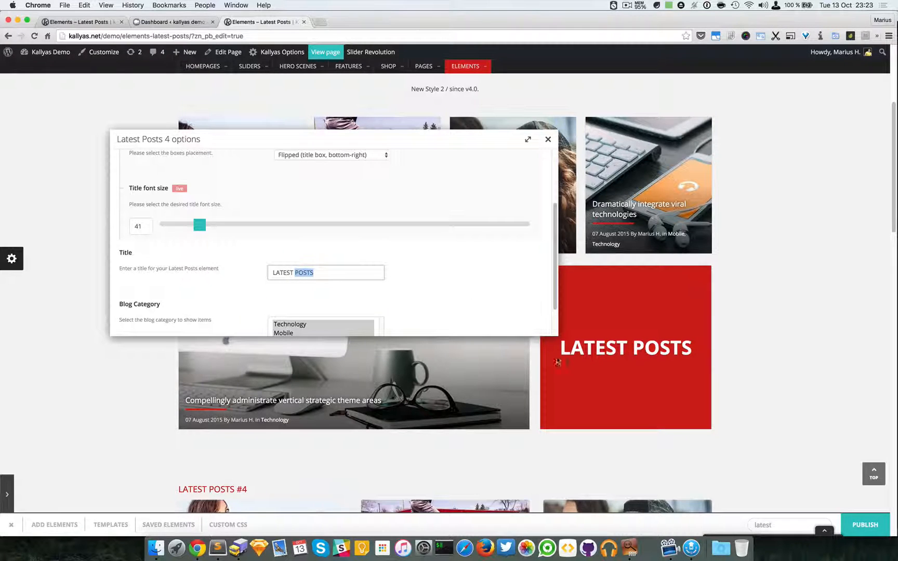
mouse_move(351, 290)
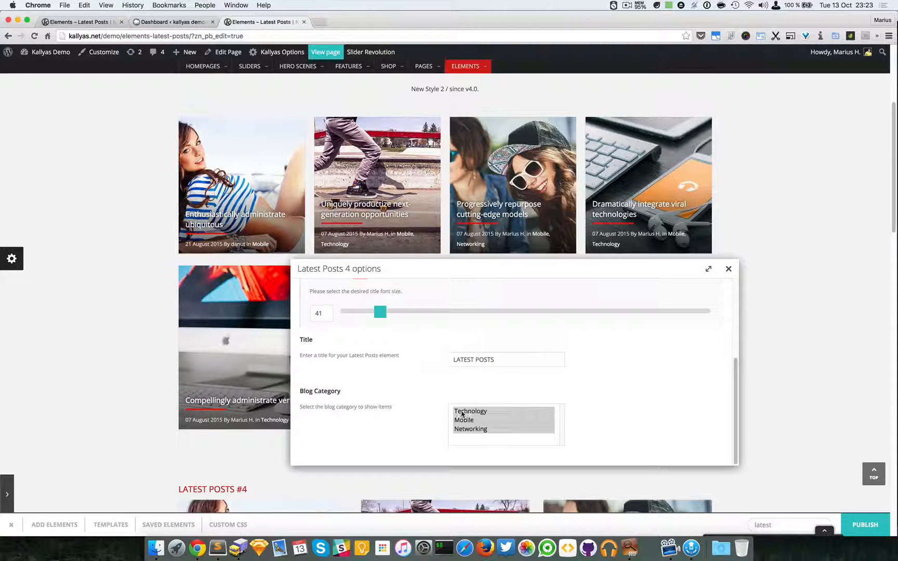
scroll(up, 3)
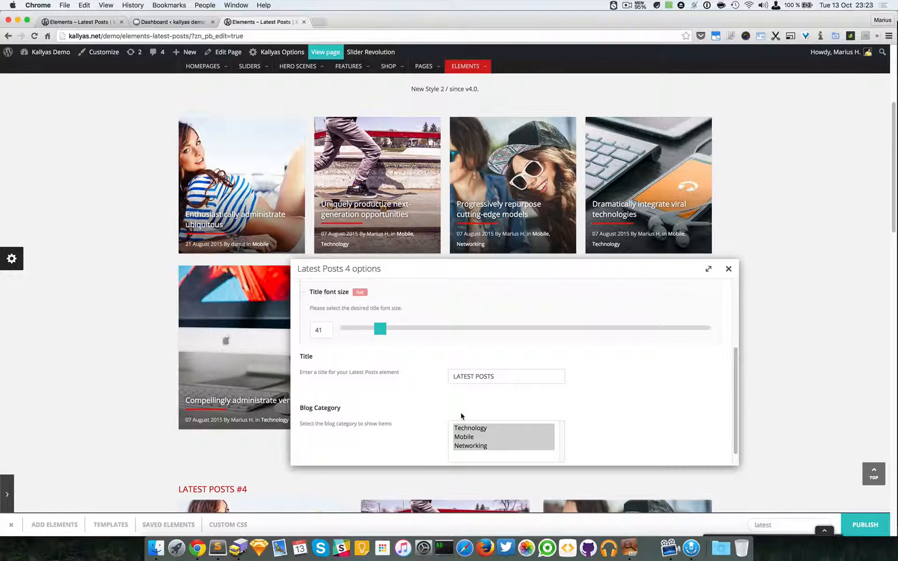
scroll(up, 3)
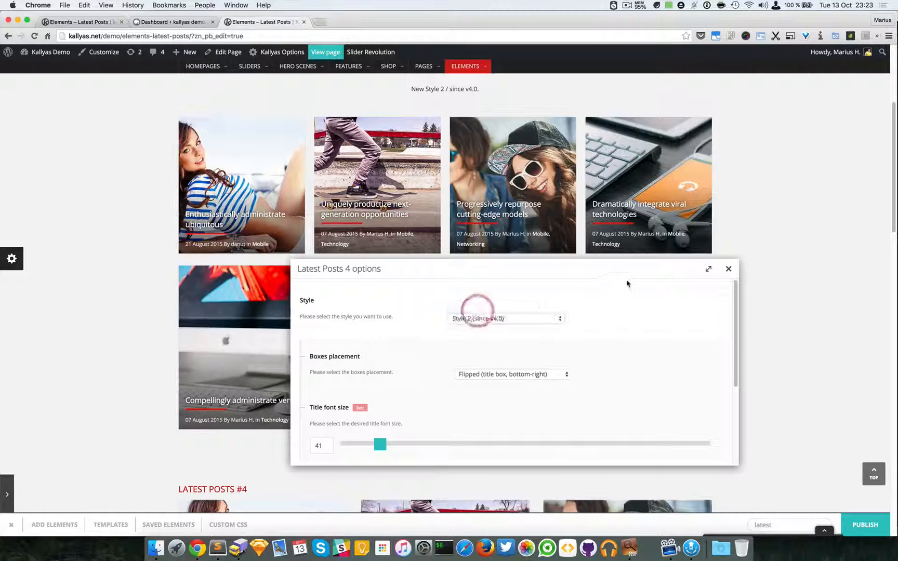
Make the Latest Posts 4 element show five posts.
click(506, 319)
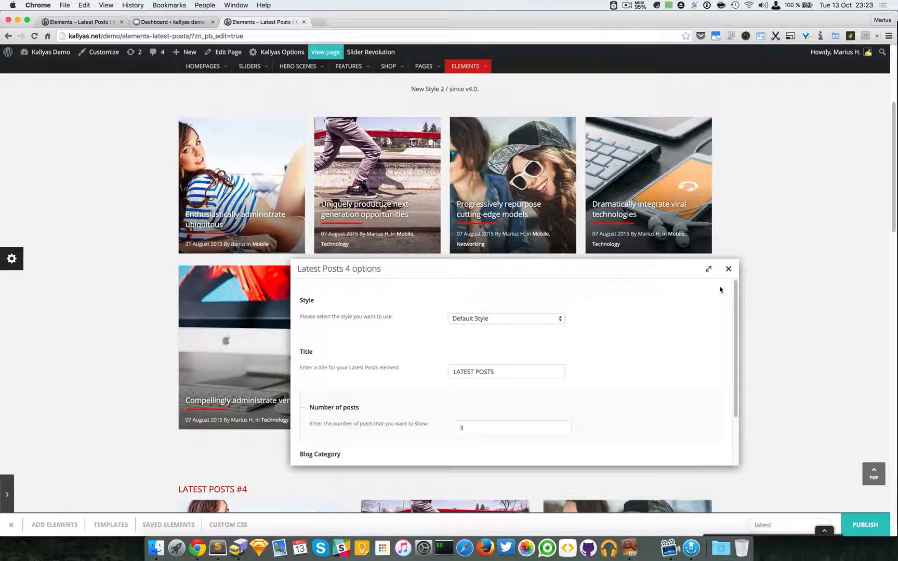
mouse_move(462, 399)
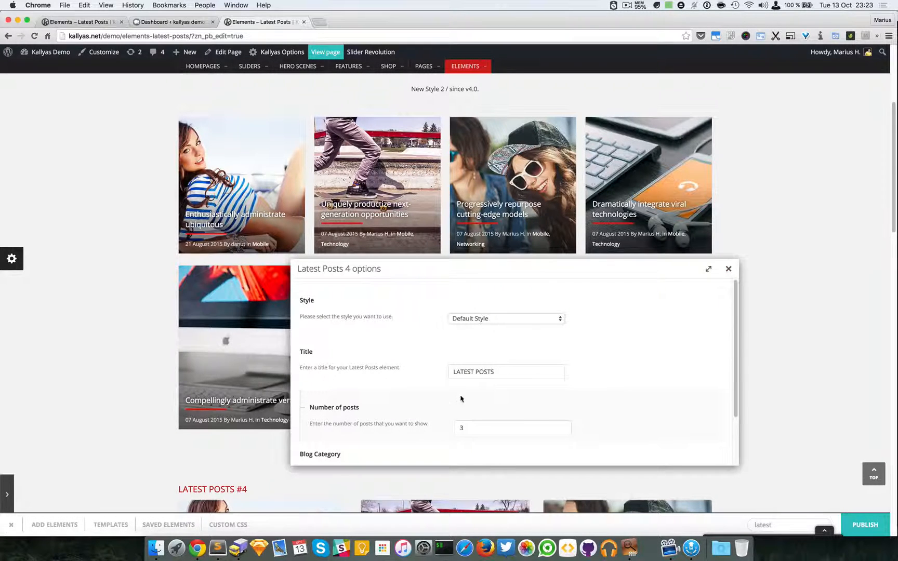
click(729, 269)
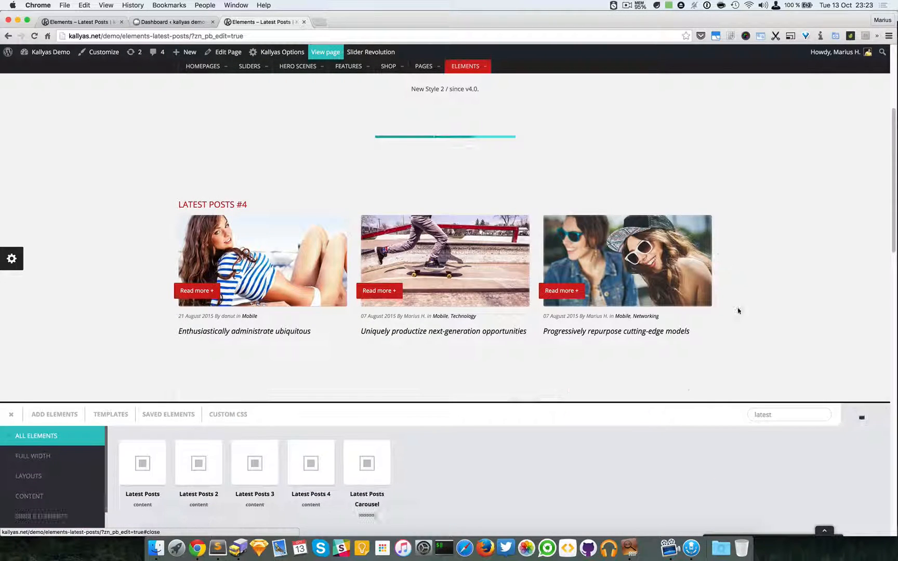
scroll(down, 3)
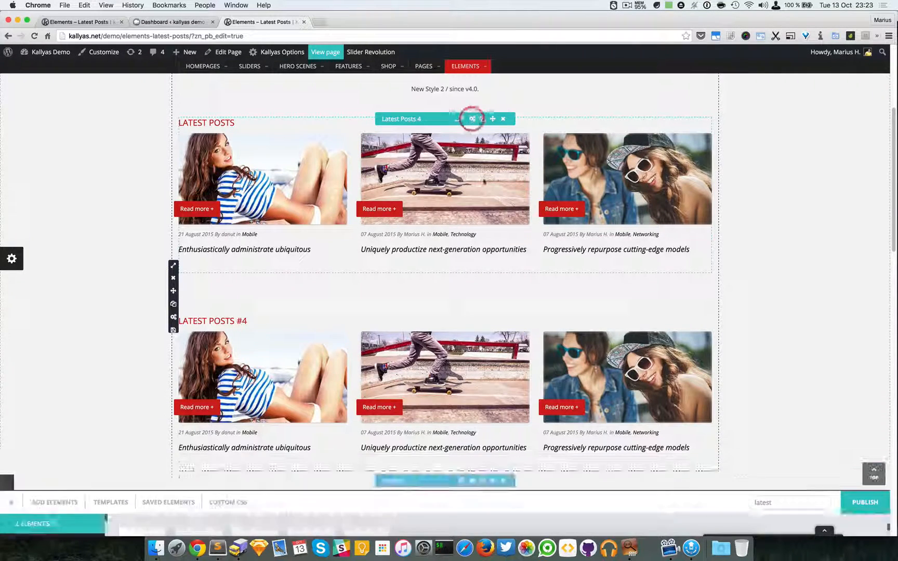
click(473, 118)
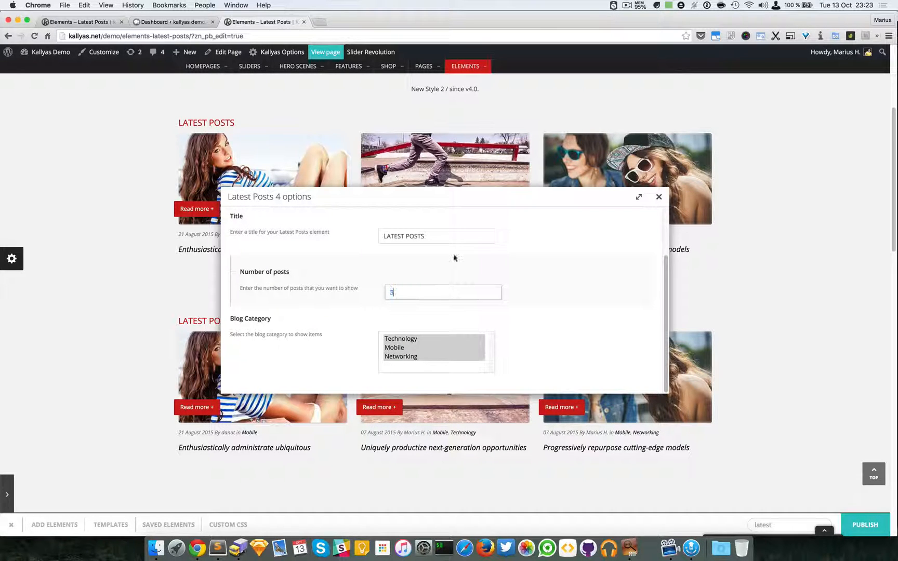
click(658, 197)
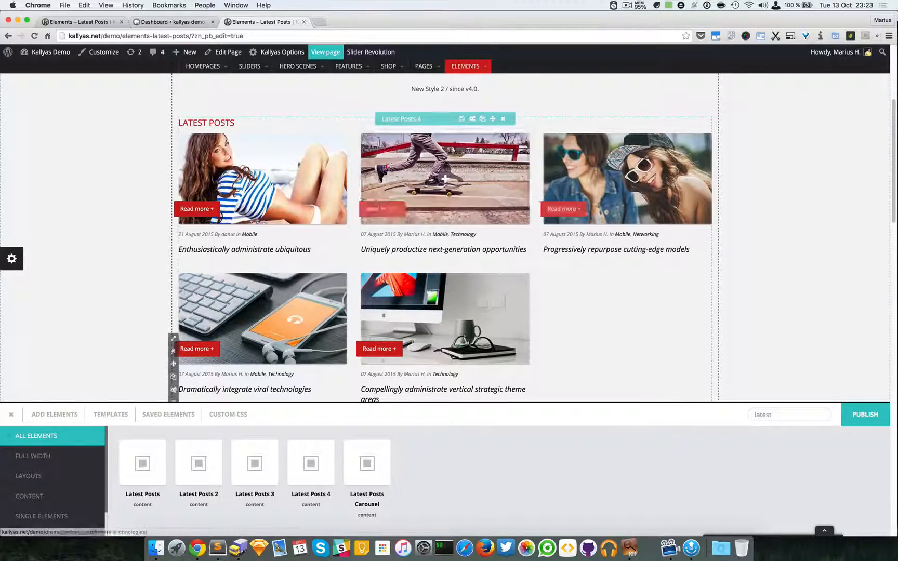
mouse_move(445, 319)
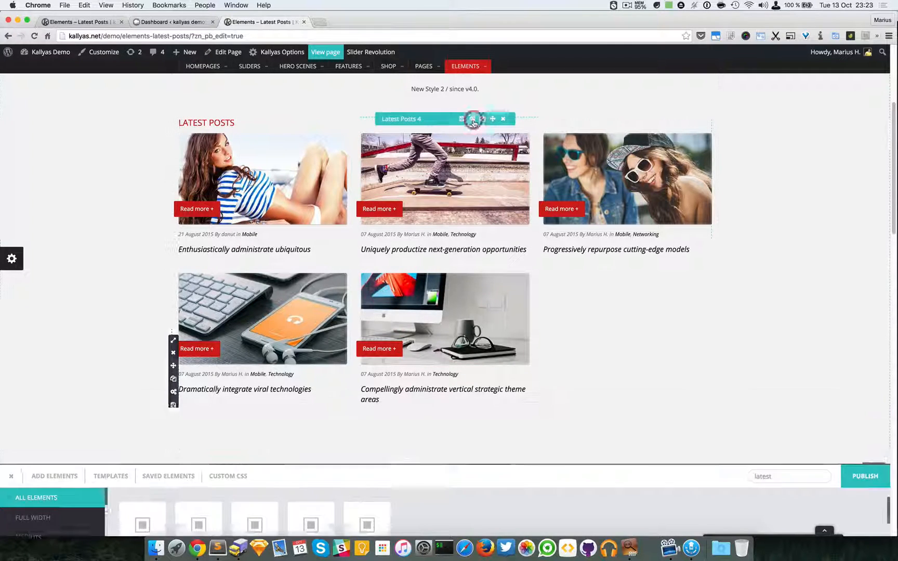
Set the Latest Posts 4 number of posts back to 3.
click(472, 119)
text(3)
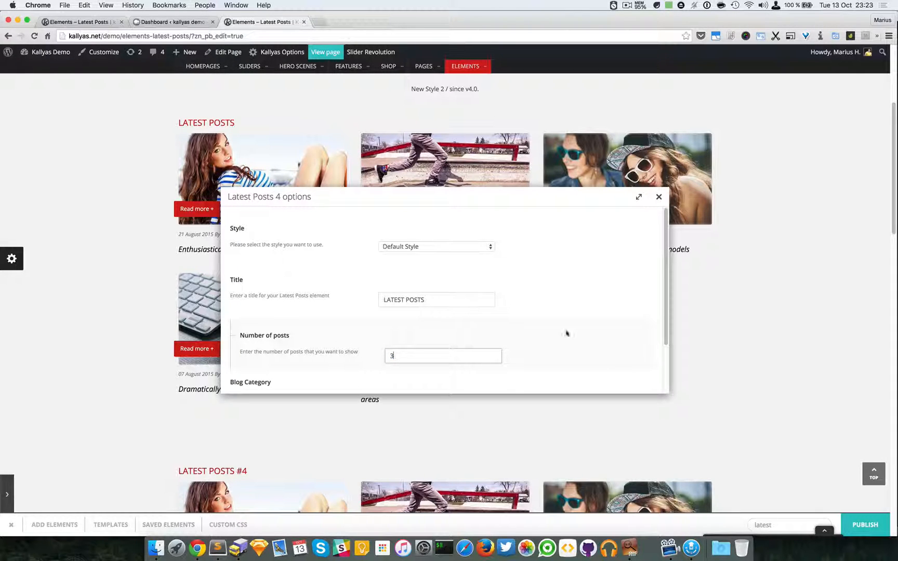
click(659, 197)
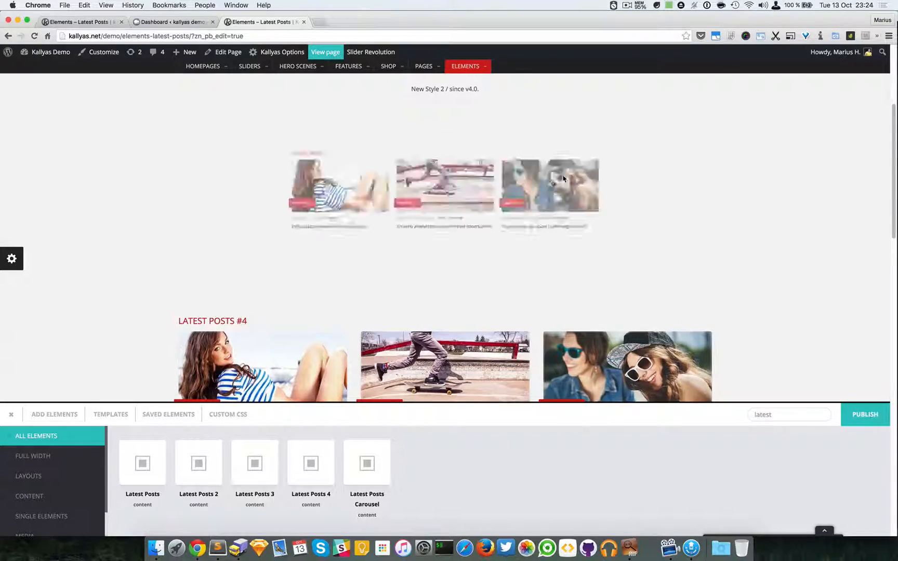
scroll(up, 3)
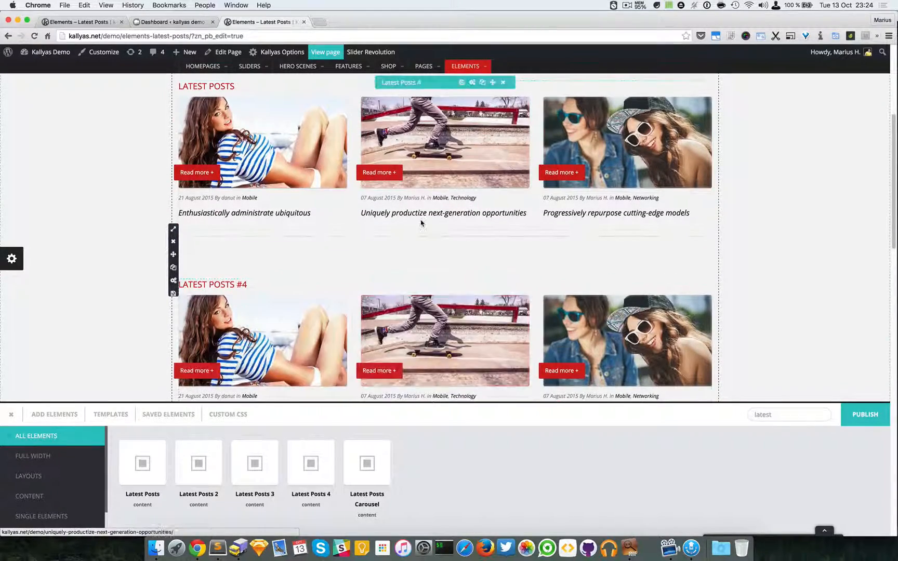
scroll(up, 3)
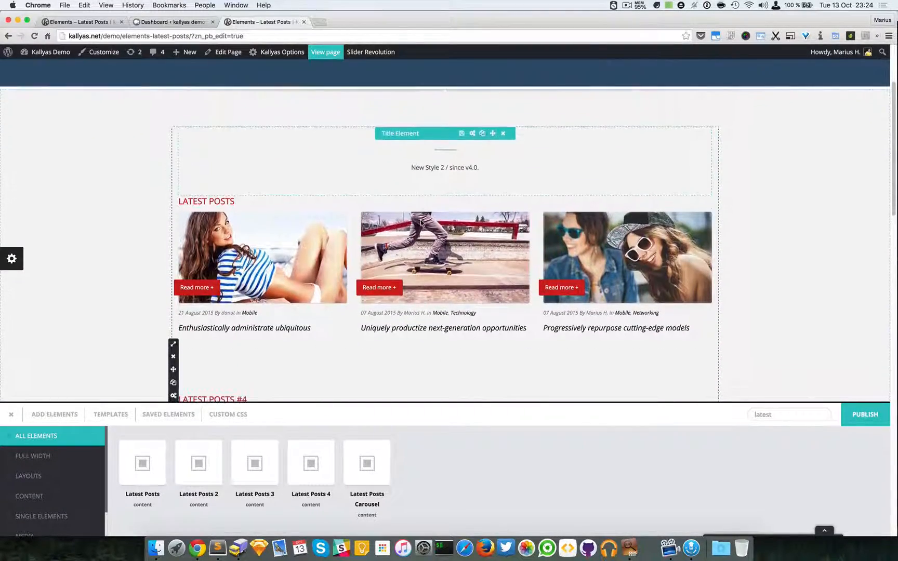
click(172, 22)
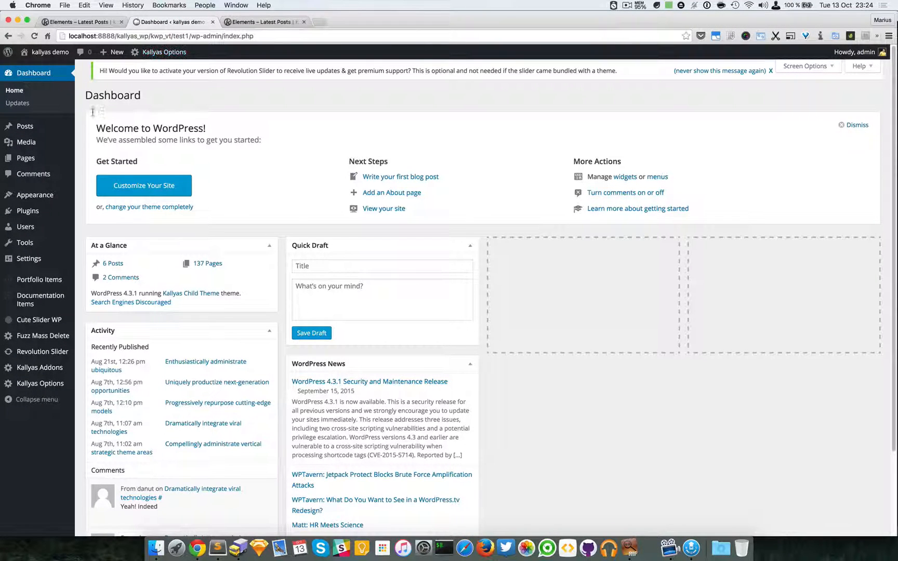
Review the six published posts under Posts > All Posts, then return to the builder tab.
click(25, 126)
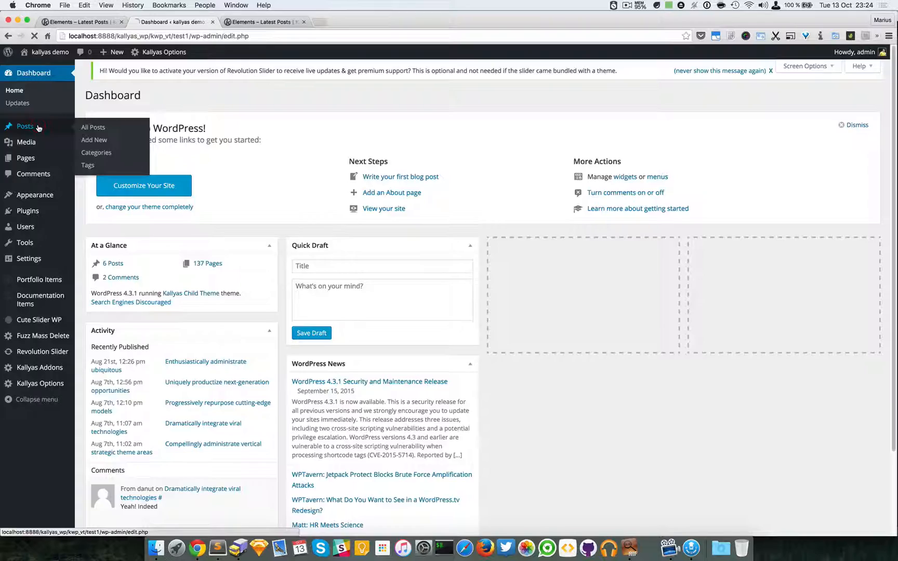
click(93, 128)
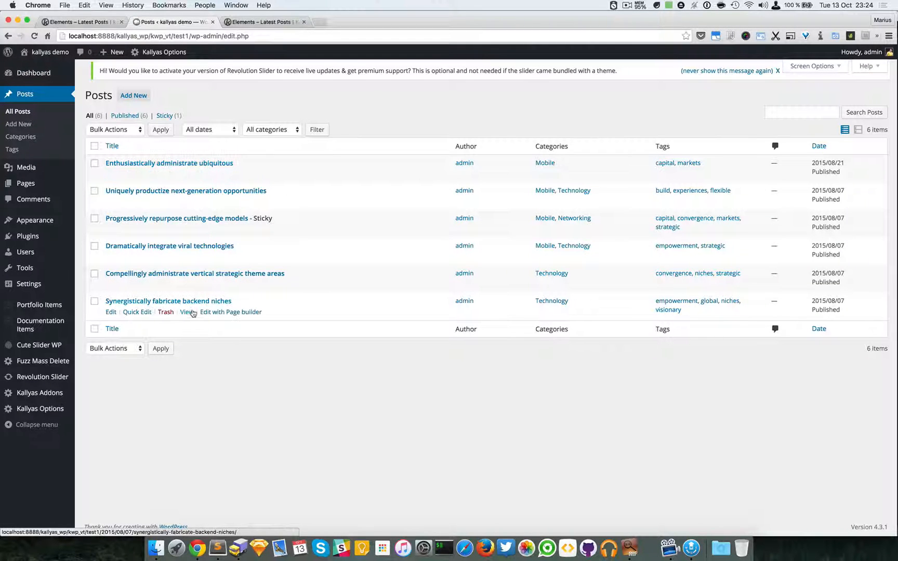
mouse_move(194, 186)
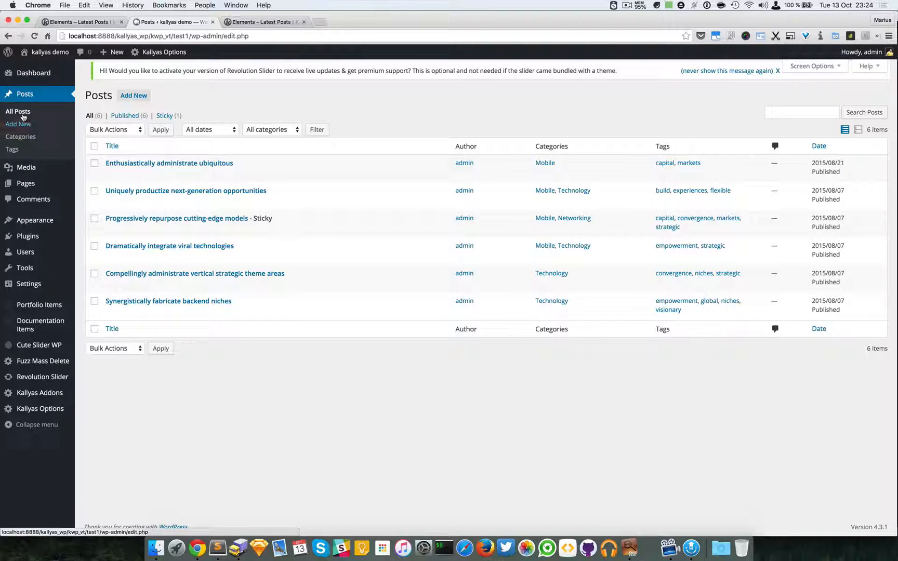
mouse_move(18, 124)
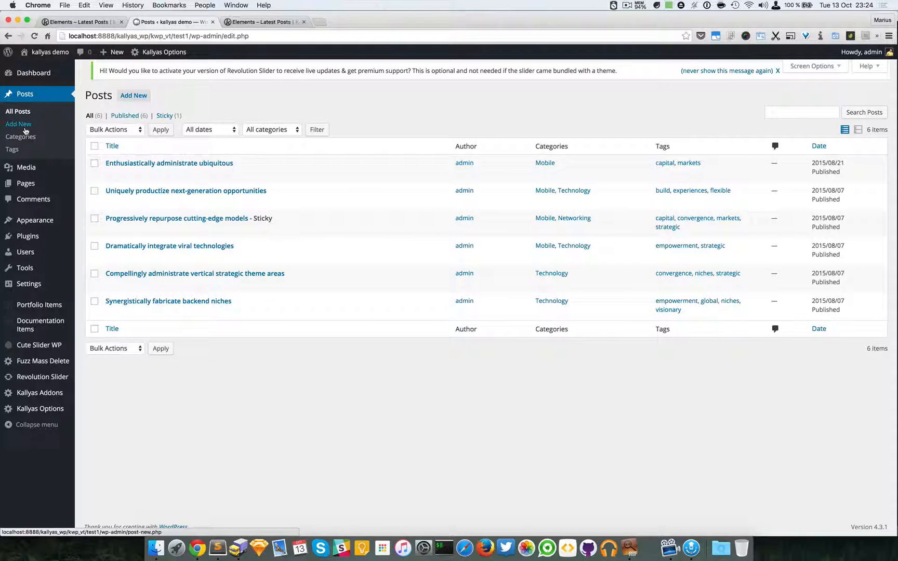
click(263, 22)
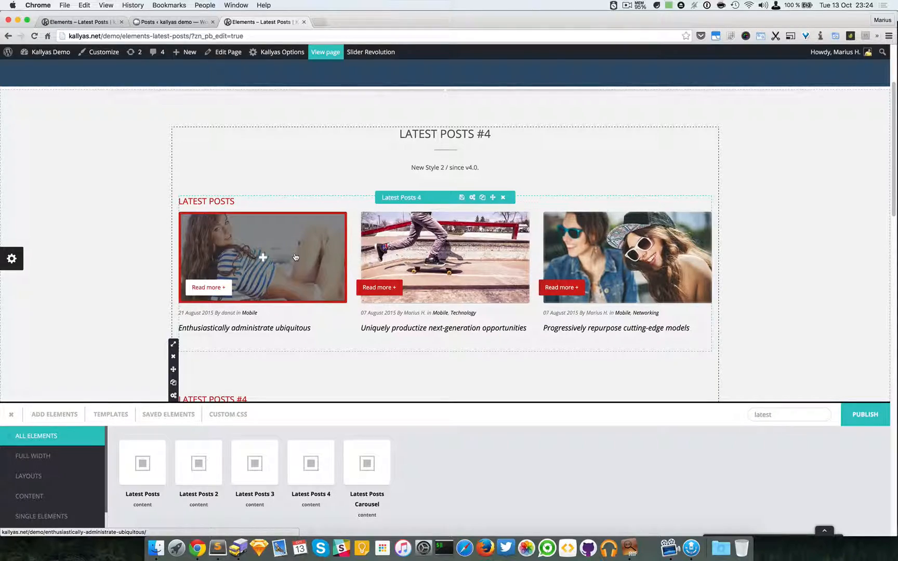
Scroll down to Latest Posts 3 and set its number of posts to 3.
scroll(down, 3)
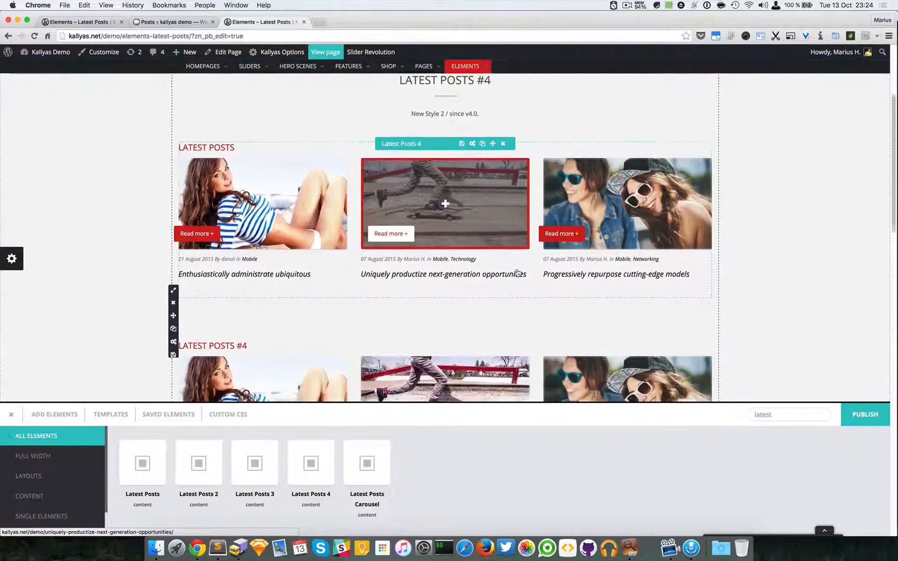
scroll(down, 3)
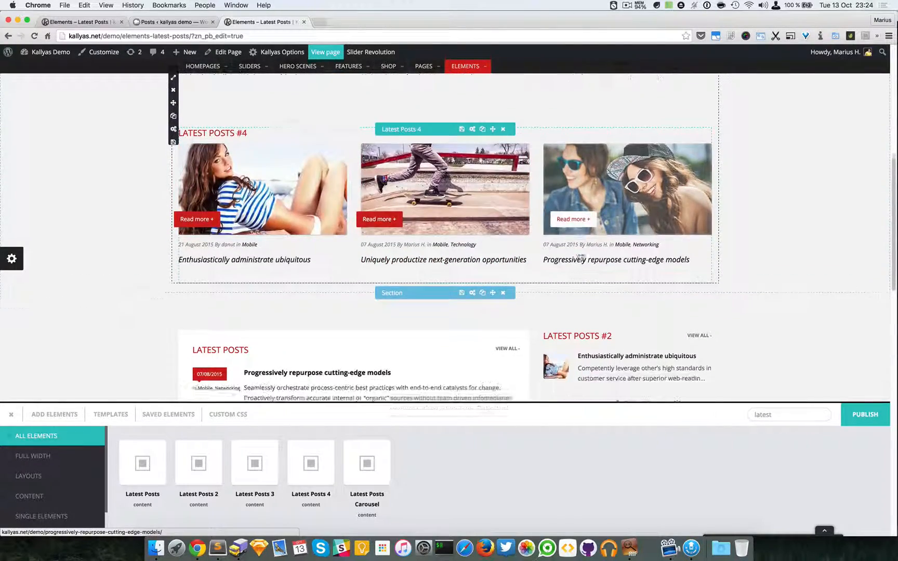
scroll(down, 3)
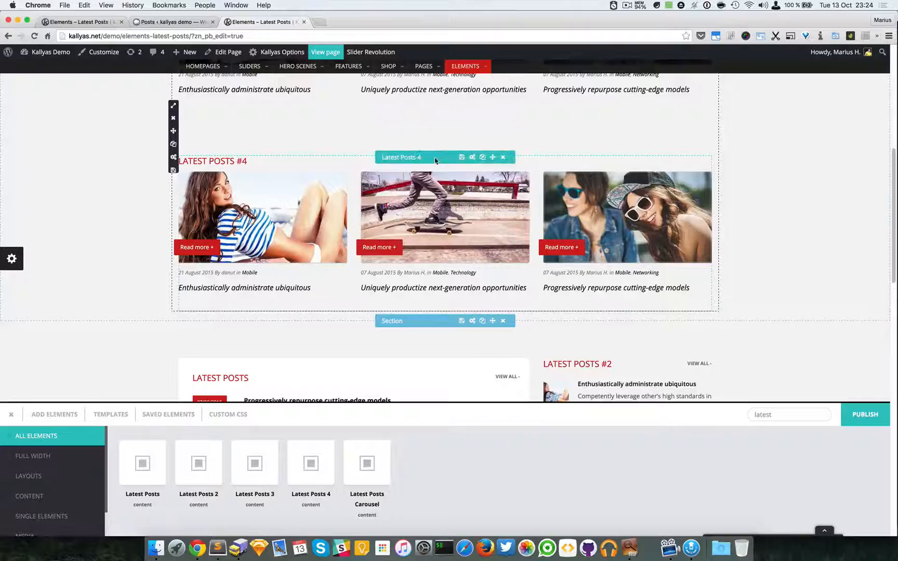
scroll(down, 3)
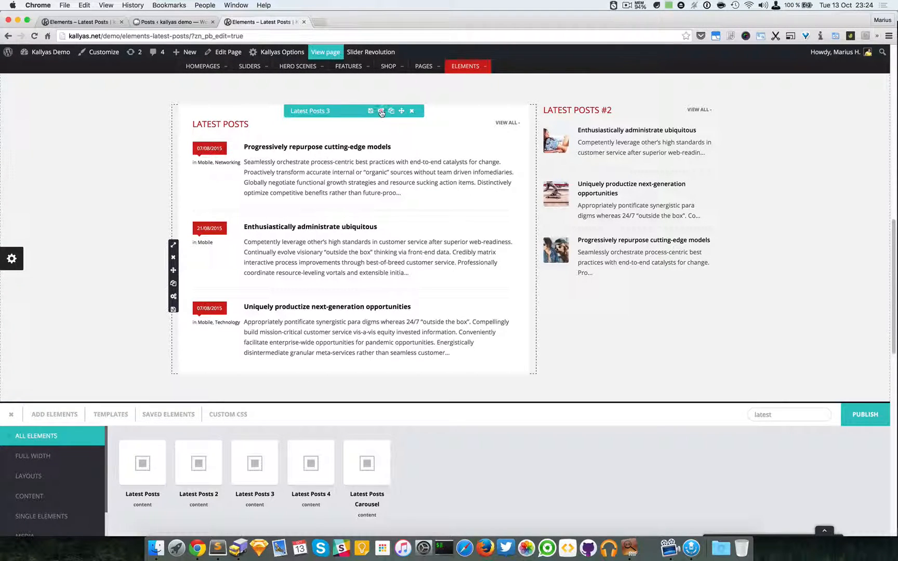
click(381, 111)
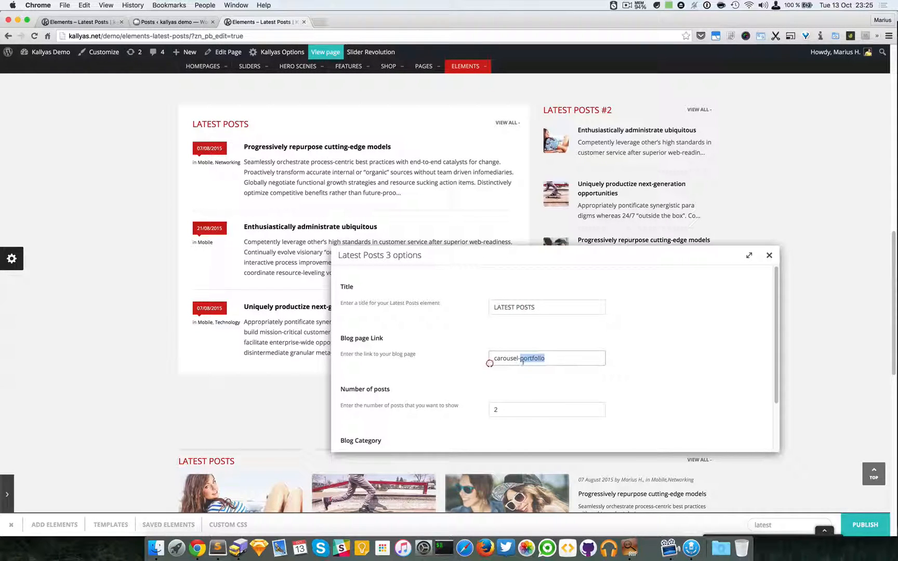
triple_click(547, 358)
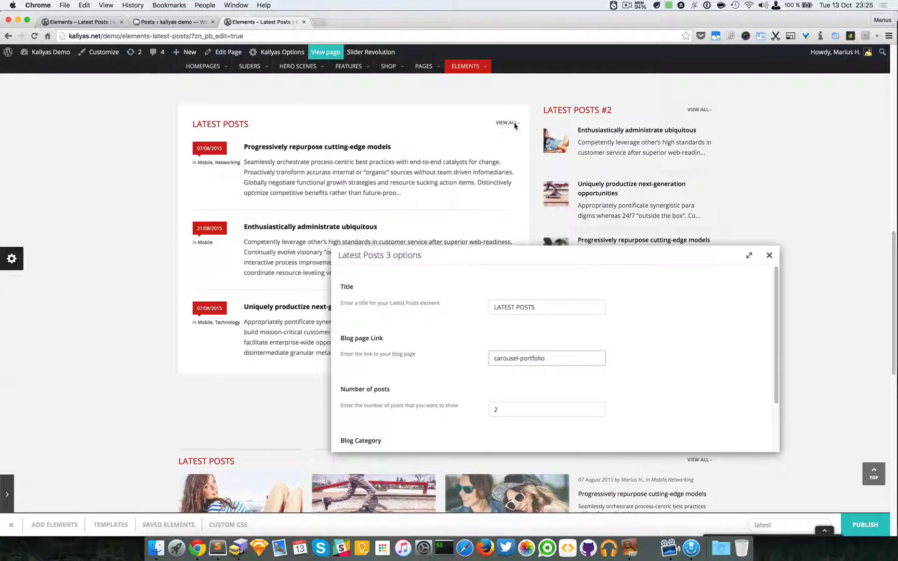
scroll(down, 3)
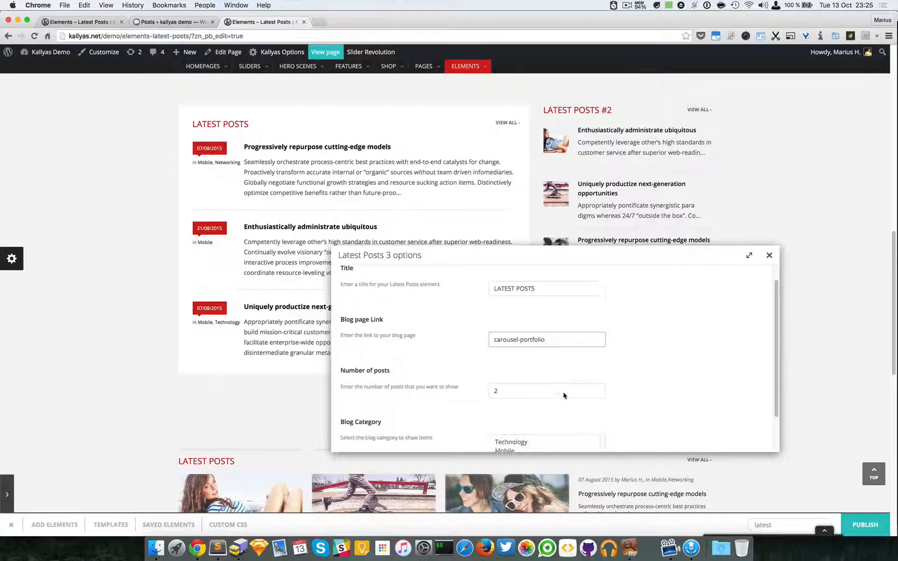
scroll(down, 3)
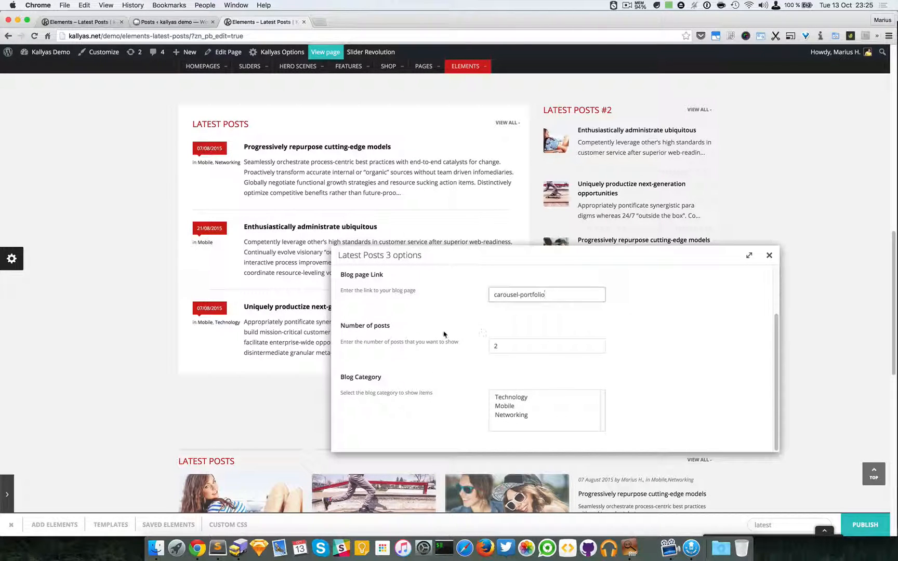
click(535, 345)
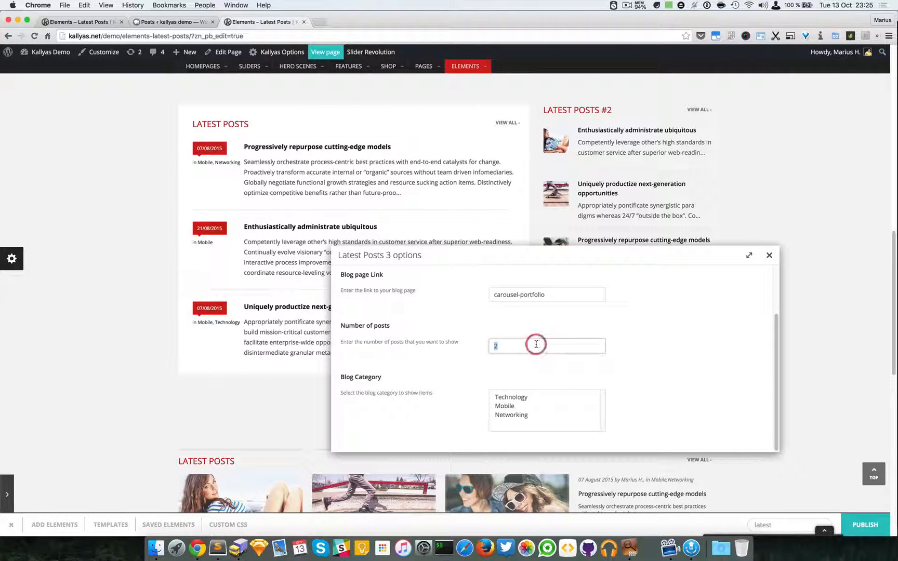
text(3)
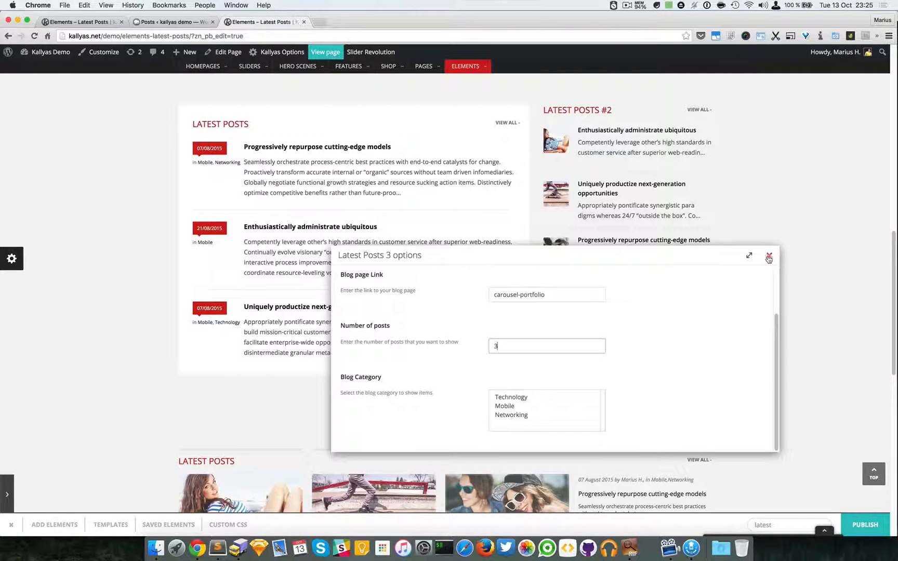
click(770, 256)
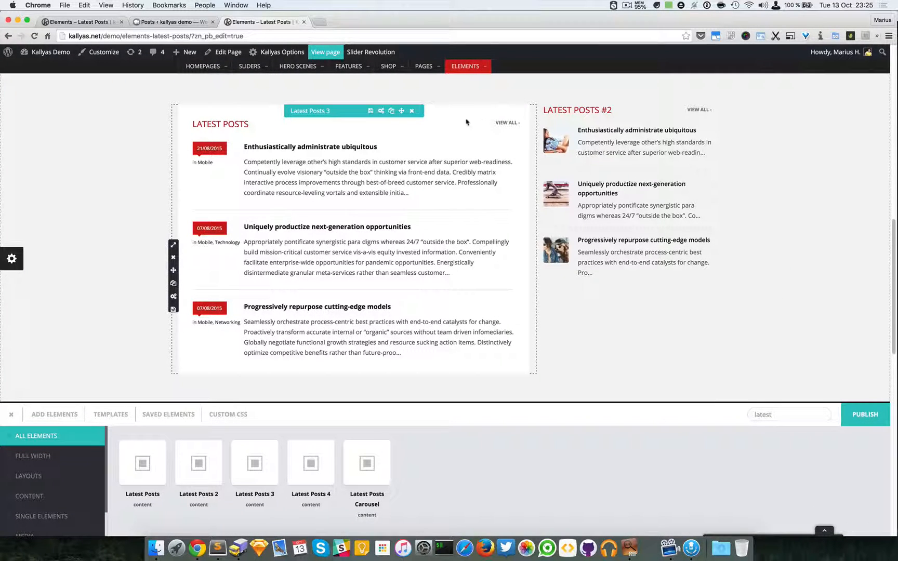
Make Latest Posts 3 use the Technology, Mobile and Networking blog categories, showing two posts.
click(371, 112)
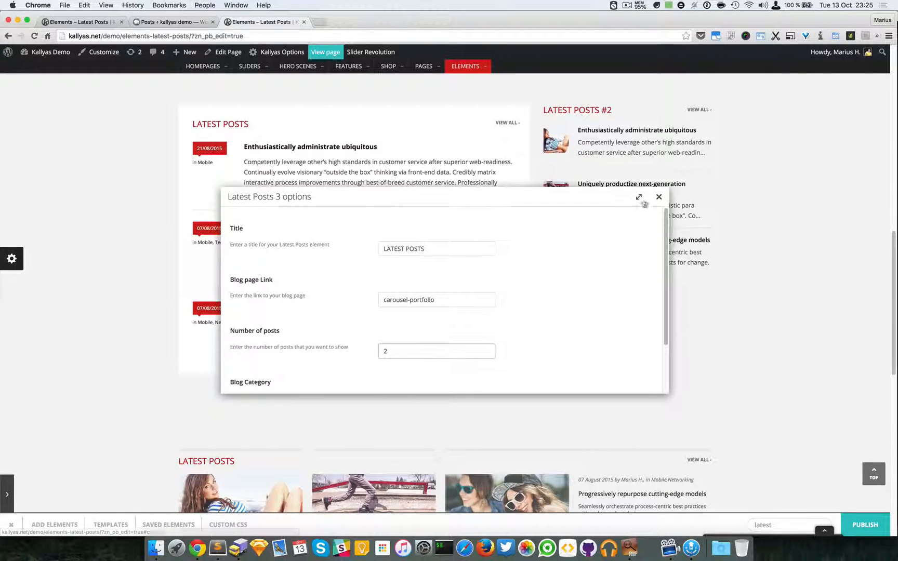
click(658, 196)
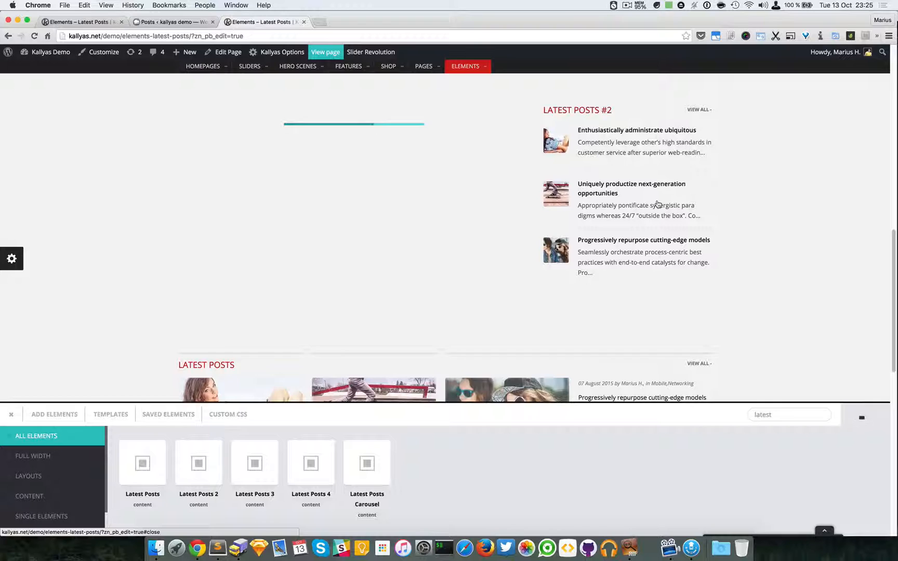
click(254, 463)
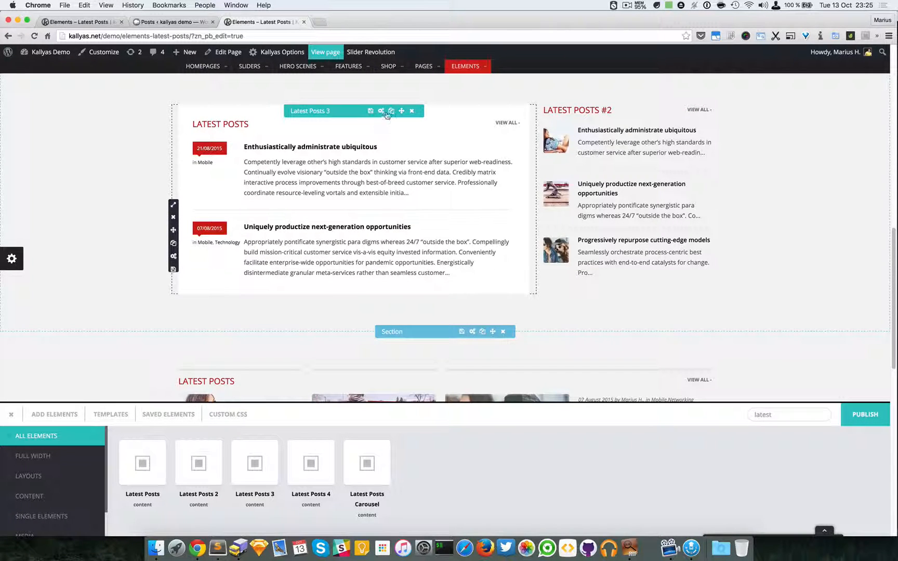
click(381, 110)
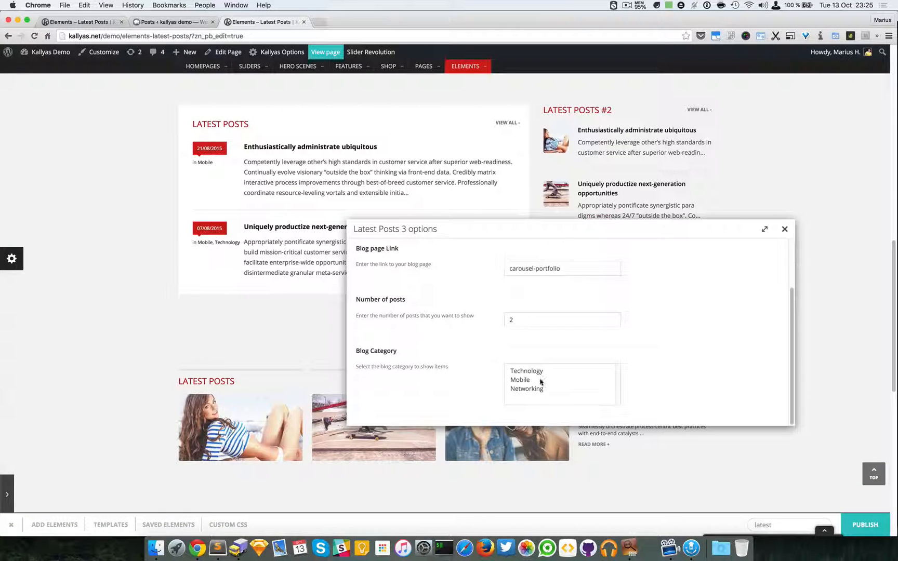
click(526, 380)
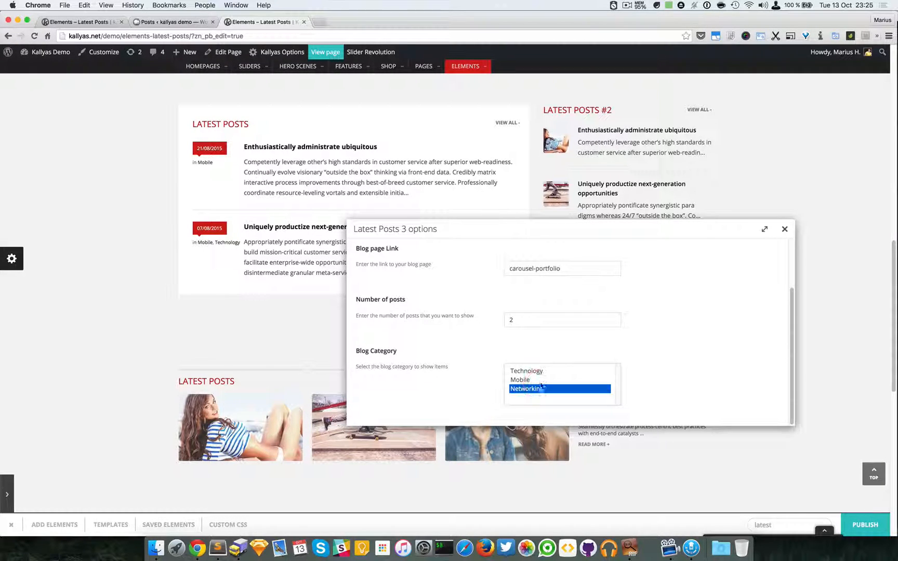
click(527, 370)
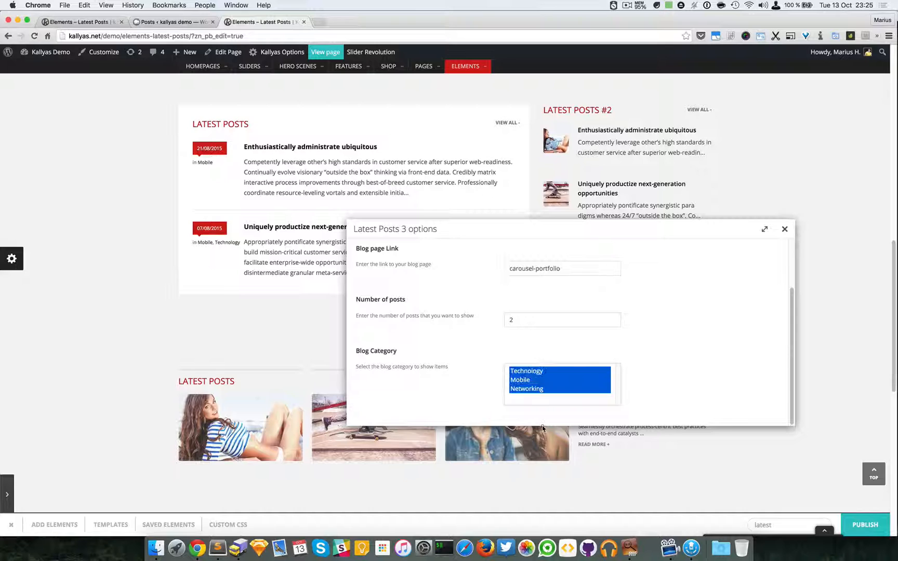
scroll(up, 3)
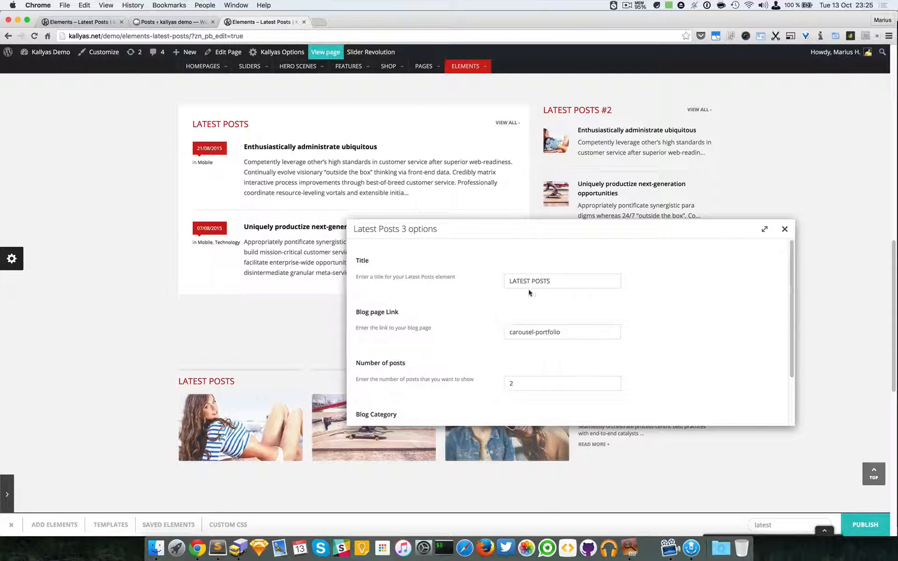
click(785, 229)
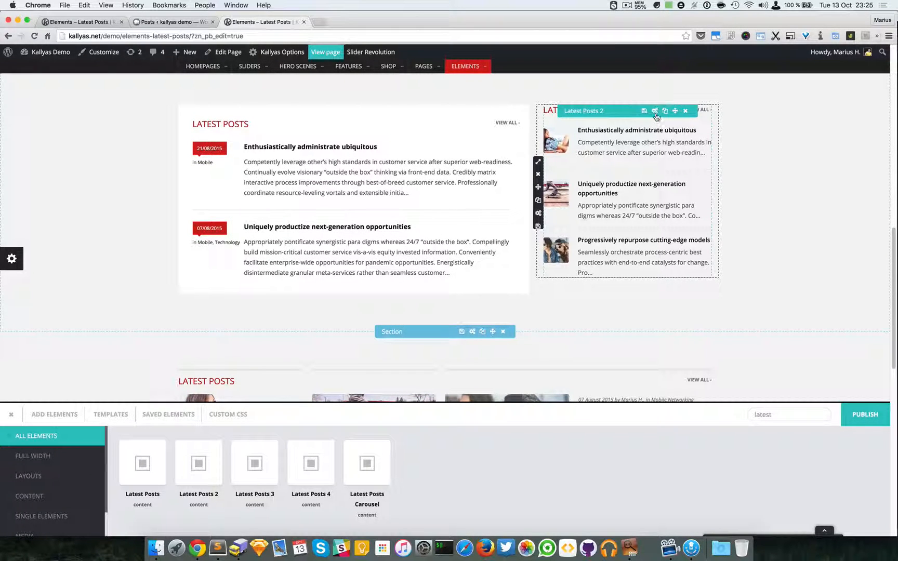
click(644, 111)
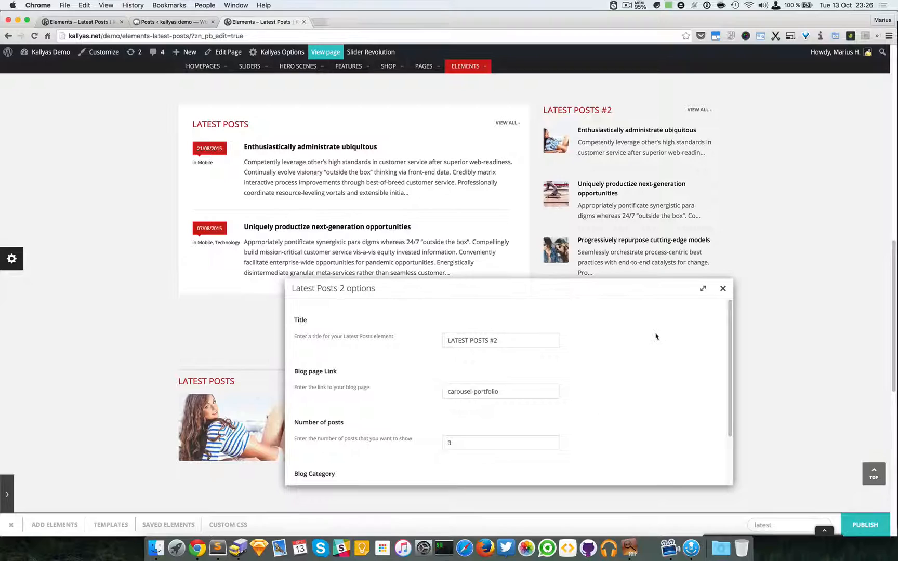
mouse_move(700, 165)
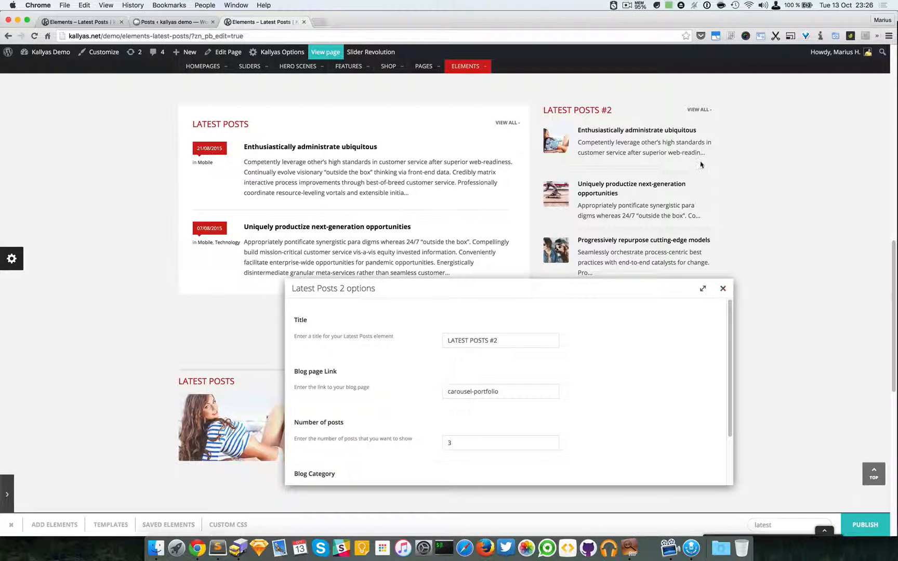
mouse_move(549, 401)
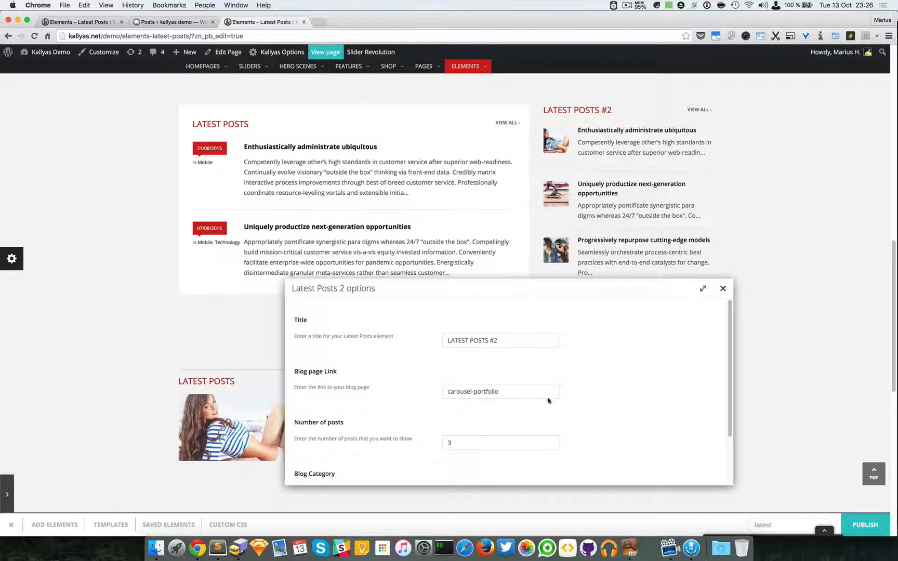
click(500, 392)
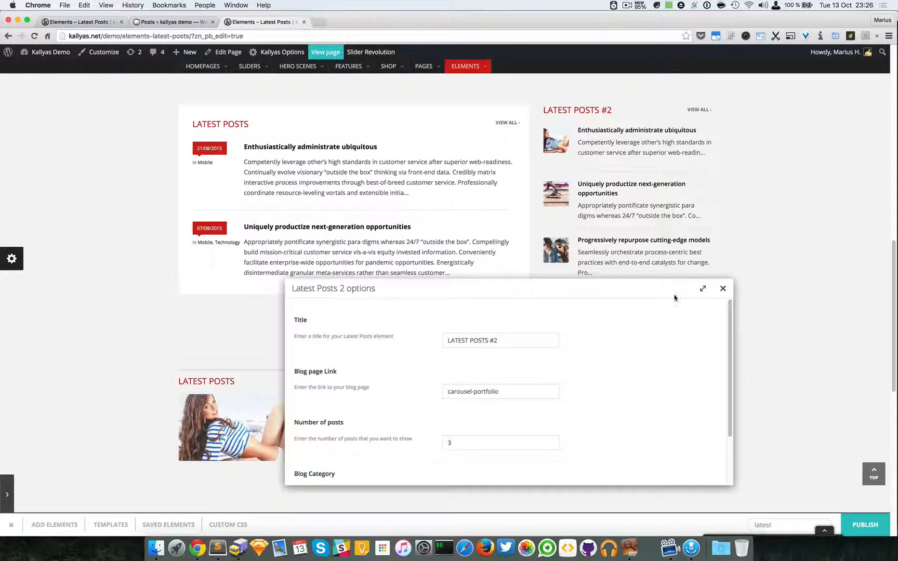
click(723, 288)
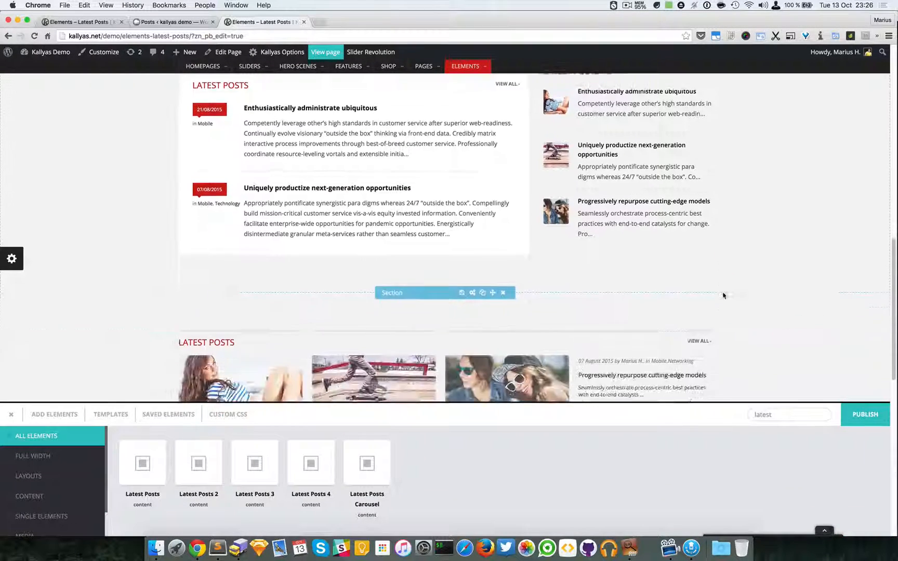
scroll(down, 3)
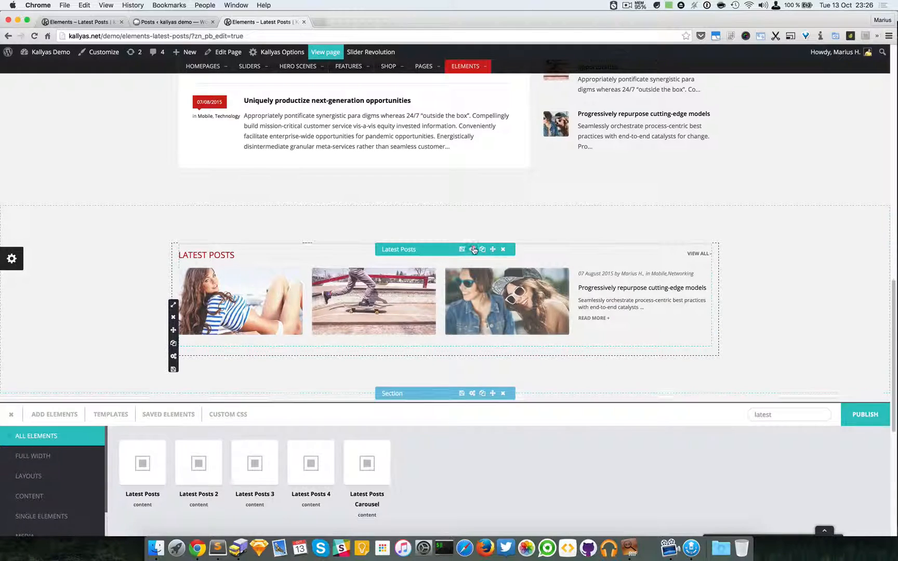
click(462, 249)
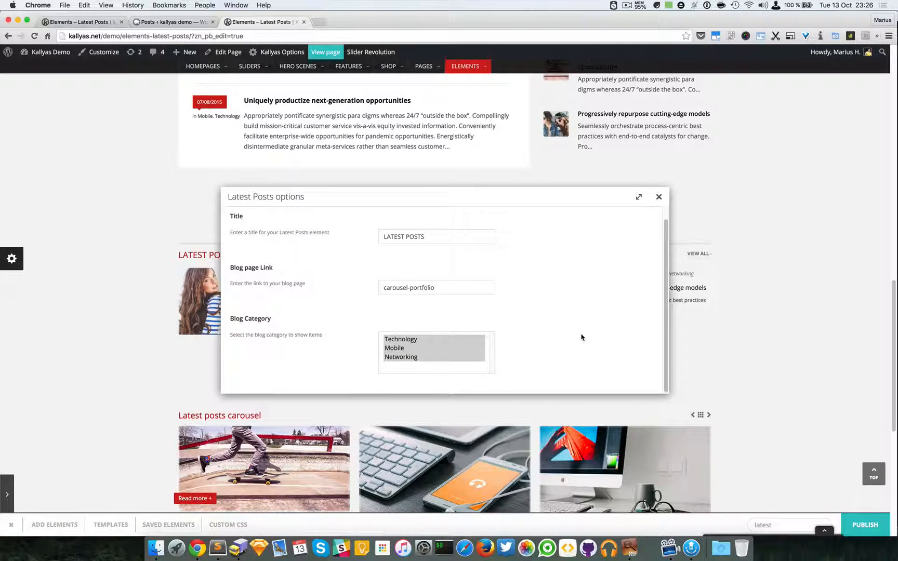
mouse_move(431, 253)
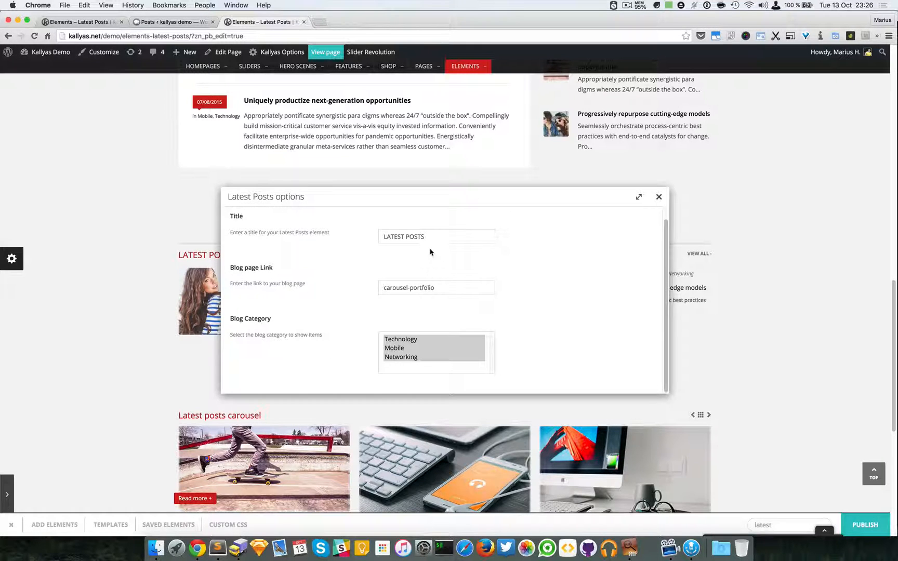
mouse_move(421, 263)
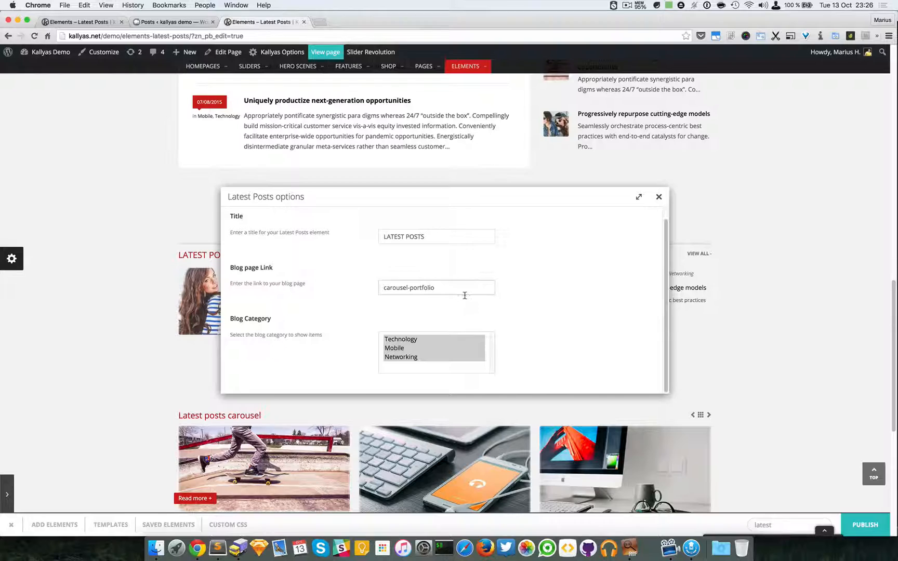
mouse_move(624, 231)
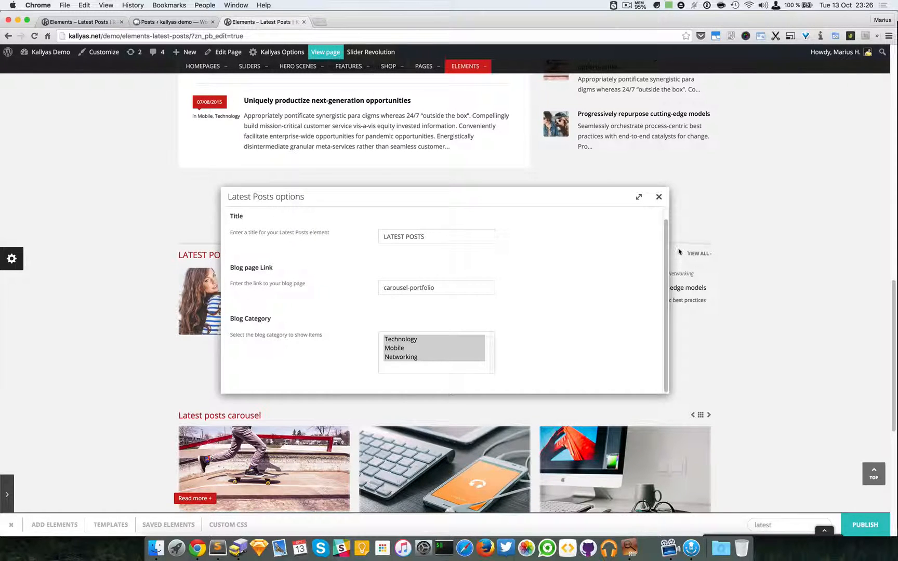
mouse_move(331, 342)
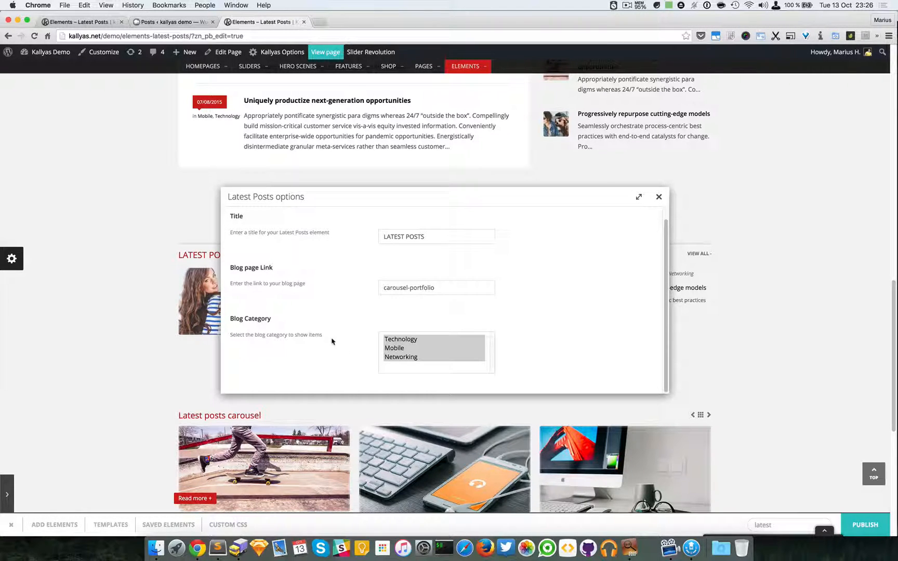
mouse_move(659, 198)
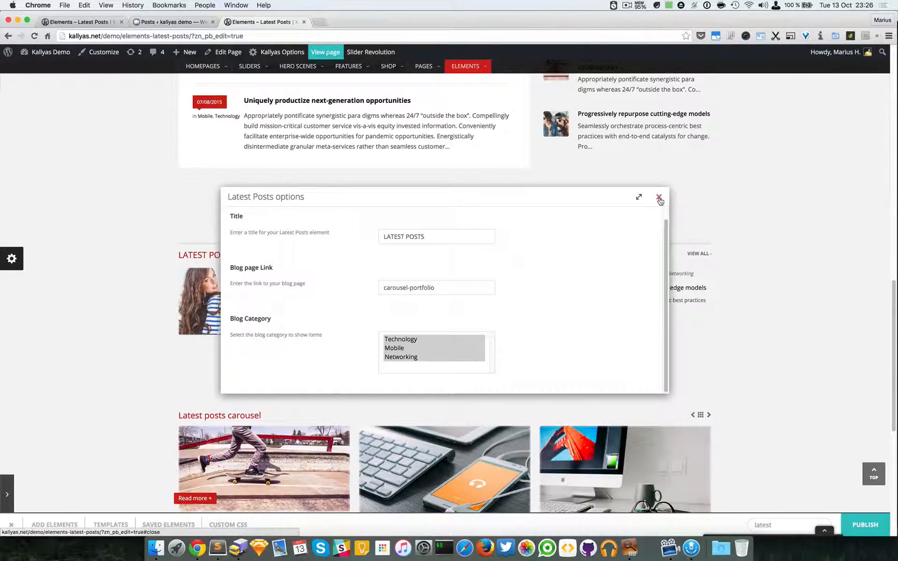
click(660, 200)
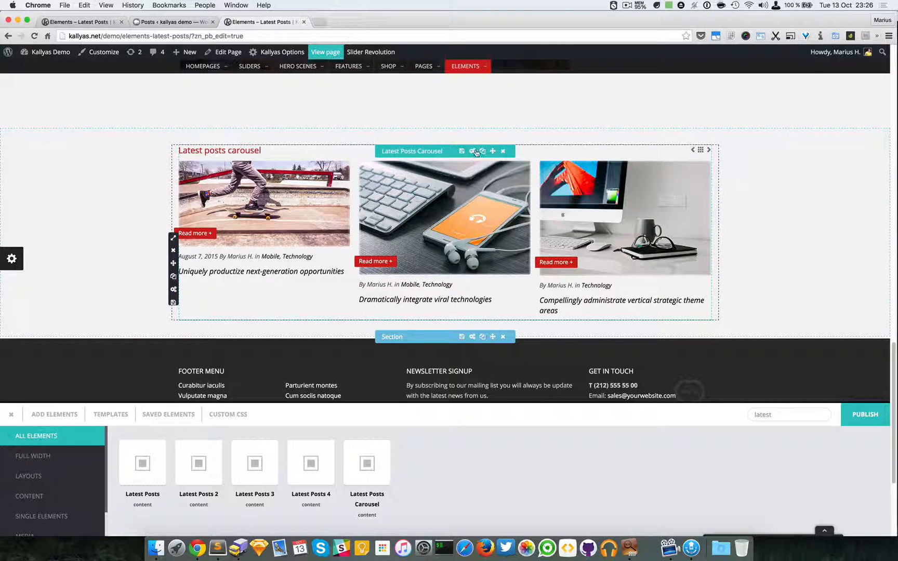
Glance at the Latest Posts Carousel options, then reload the page and discard unsaved changes.
click(472, 151)
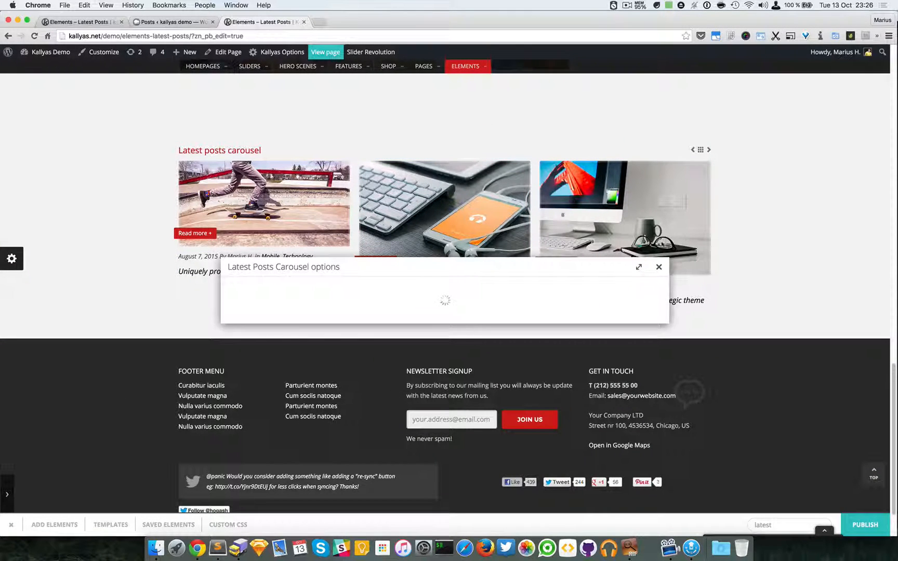
click(658, 267)
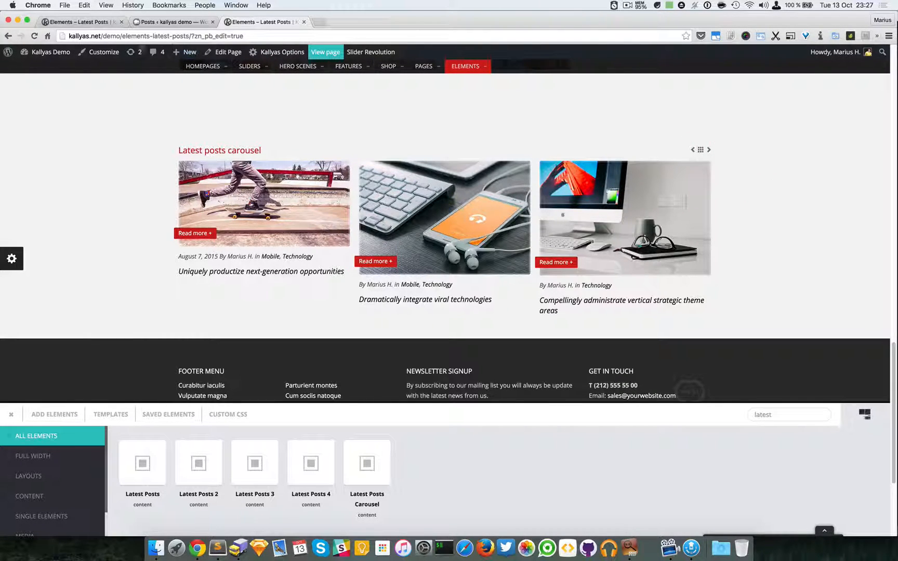
click(33, 36)
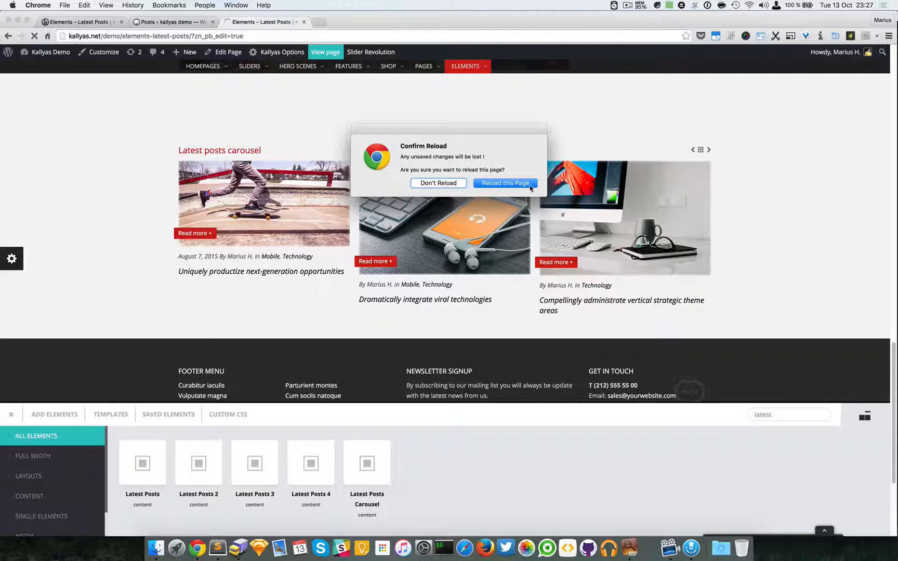
click(505, 183)
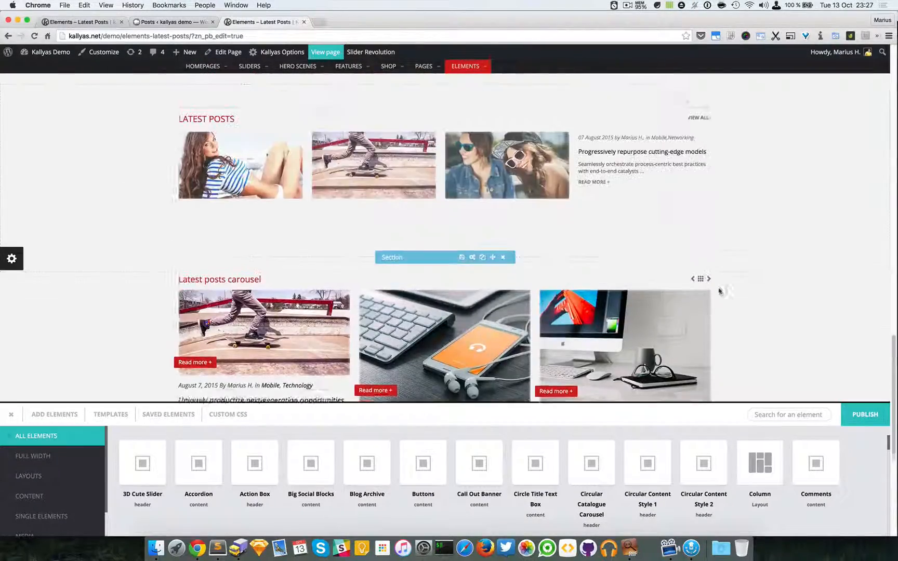
click(709, 262)
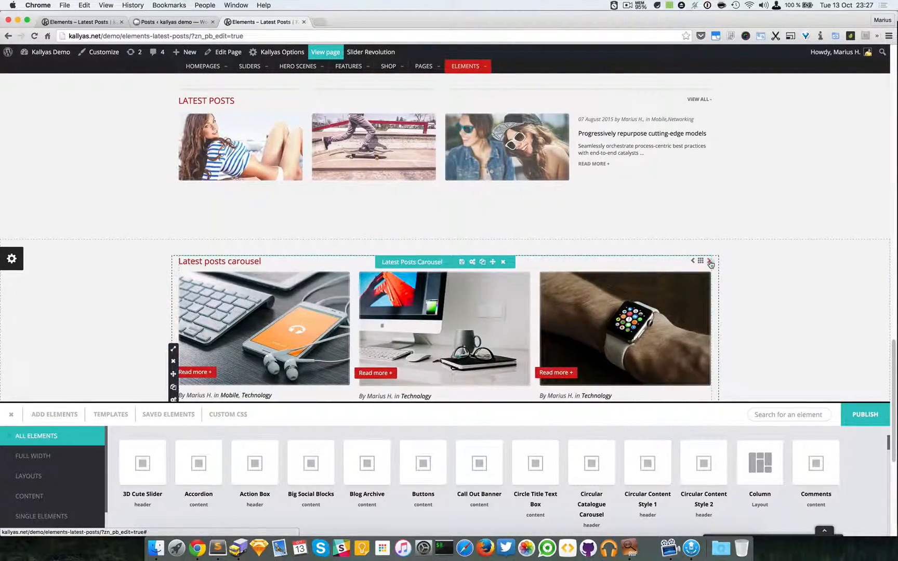
click(692, 261)
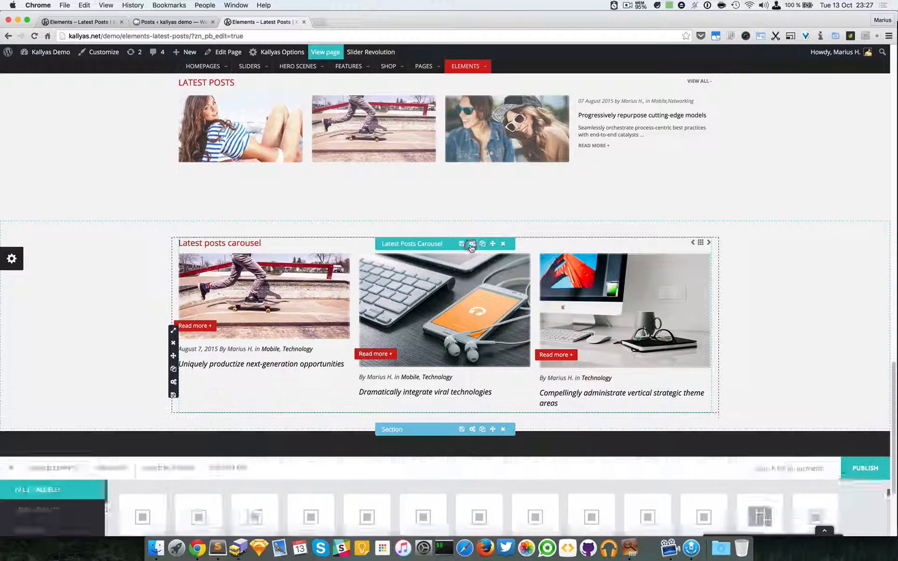
click(472, 244)
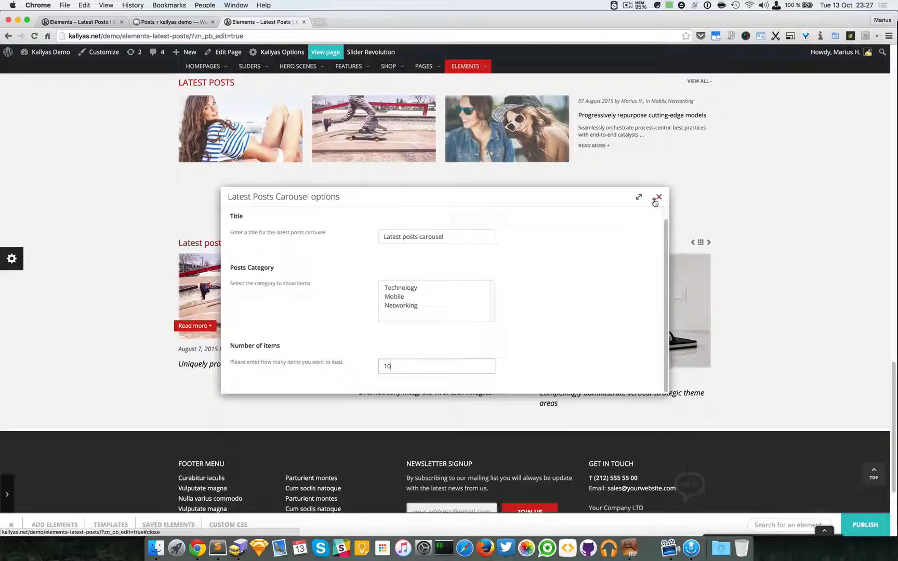
click(658, 197)
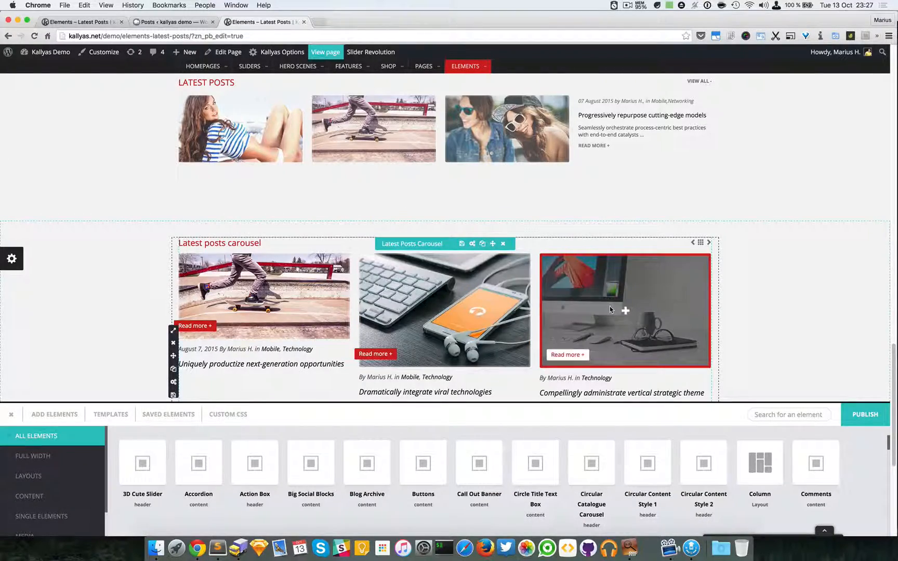
scroll(down, 3)
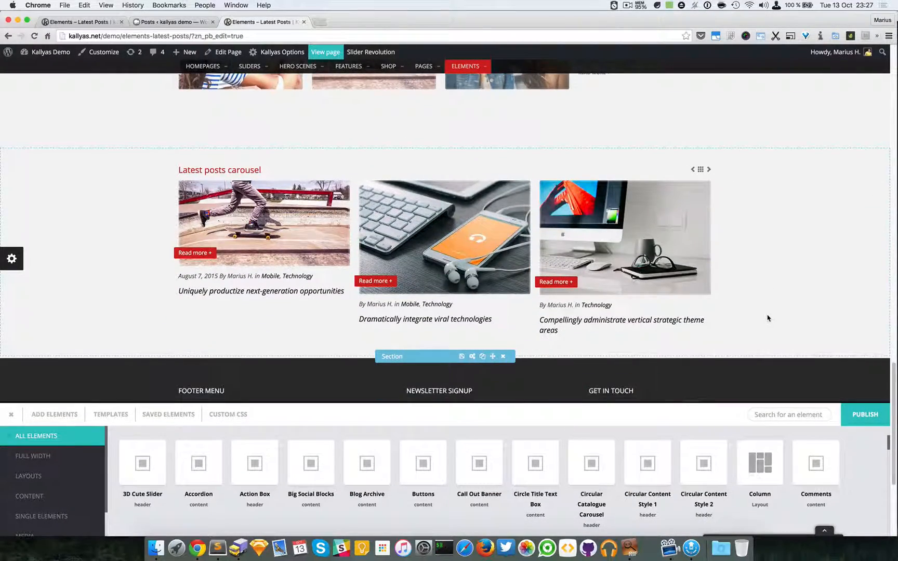
scroll(up, 3)
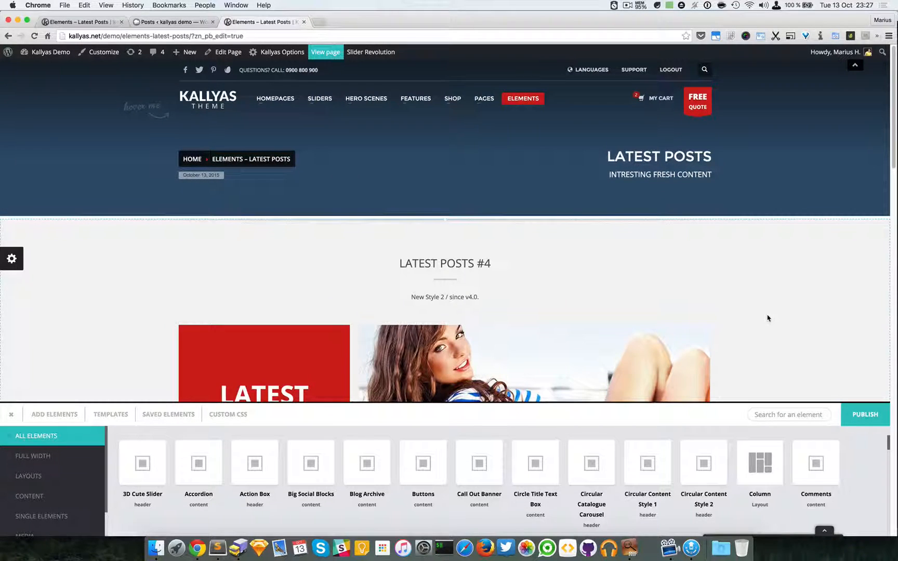